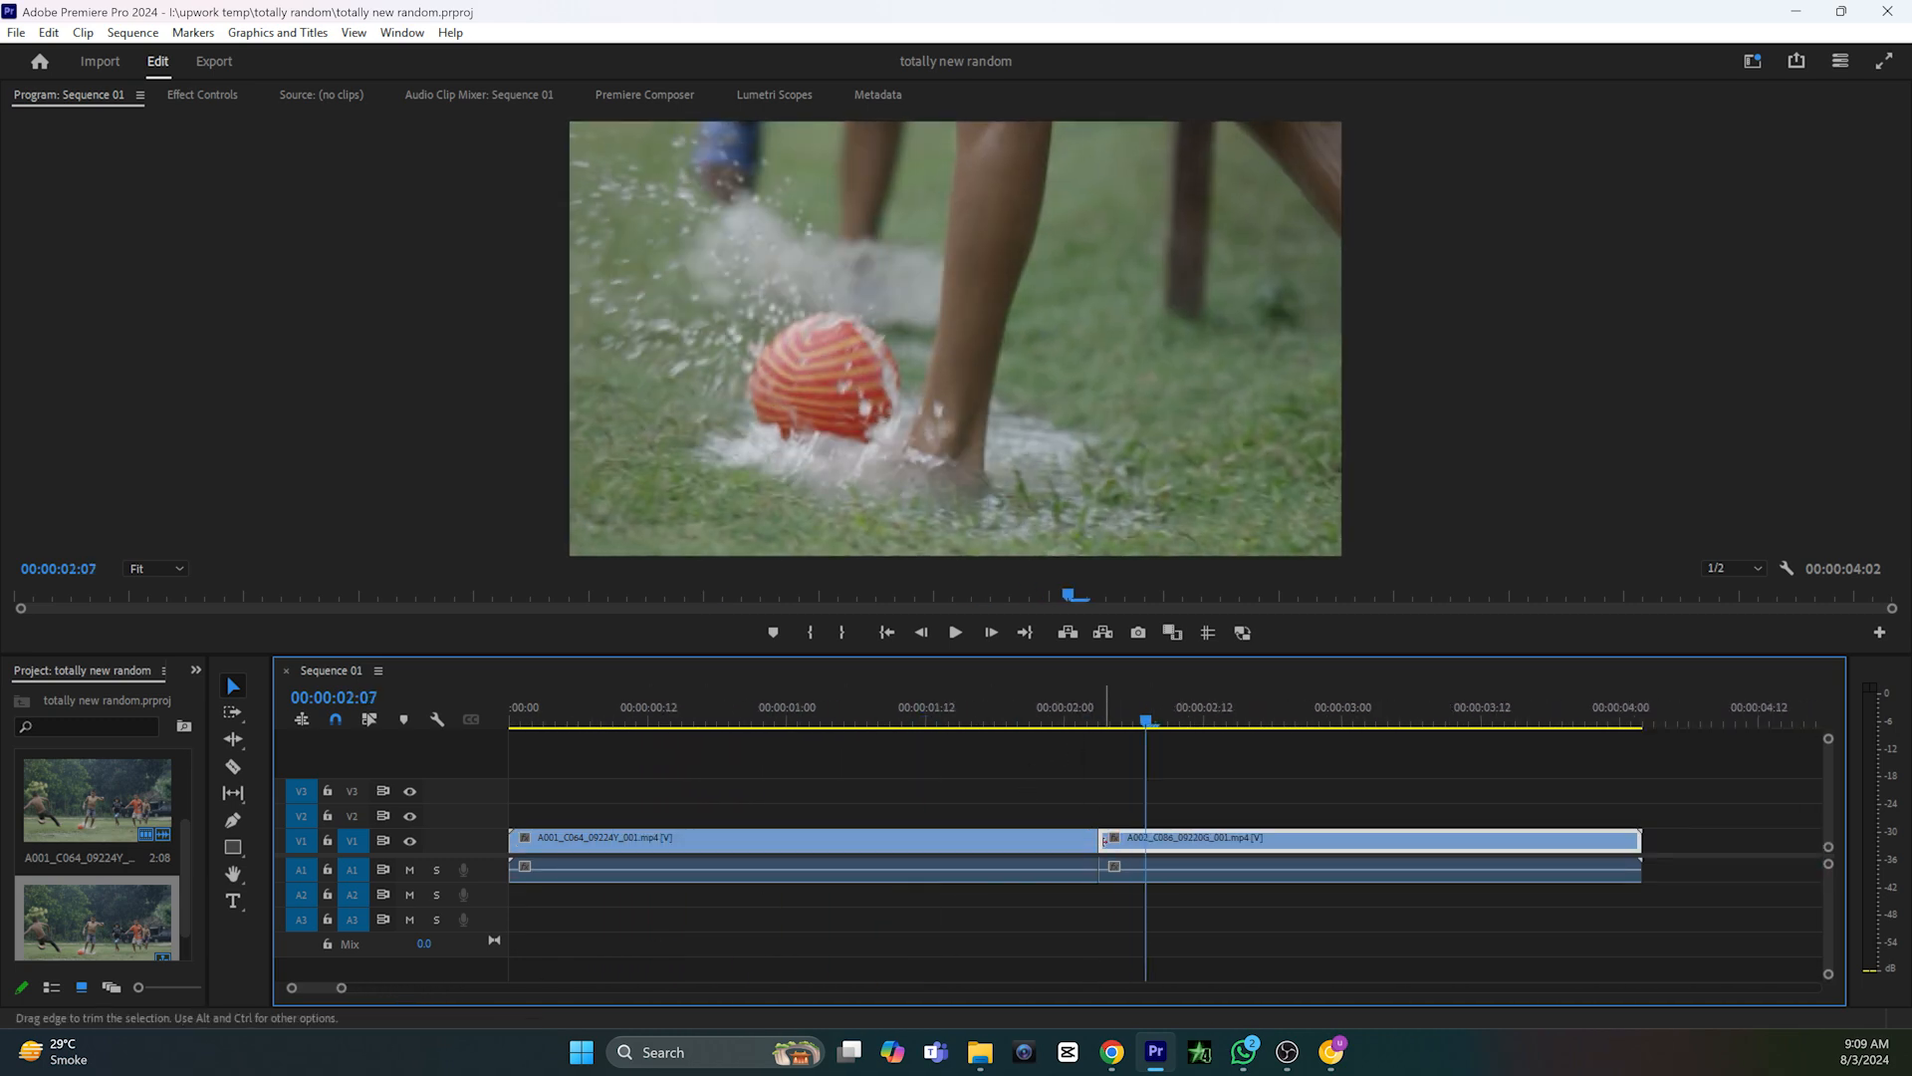
- Apply the default transition at the edit point and scrub the playhead to preview the dissolve
{"action": "right_click", "coordinate": [1104, 838]}
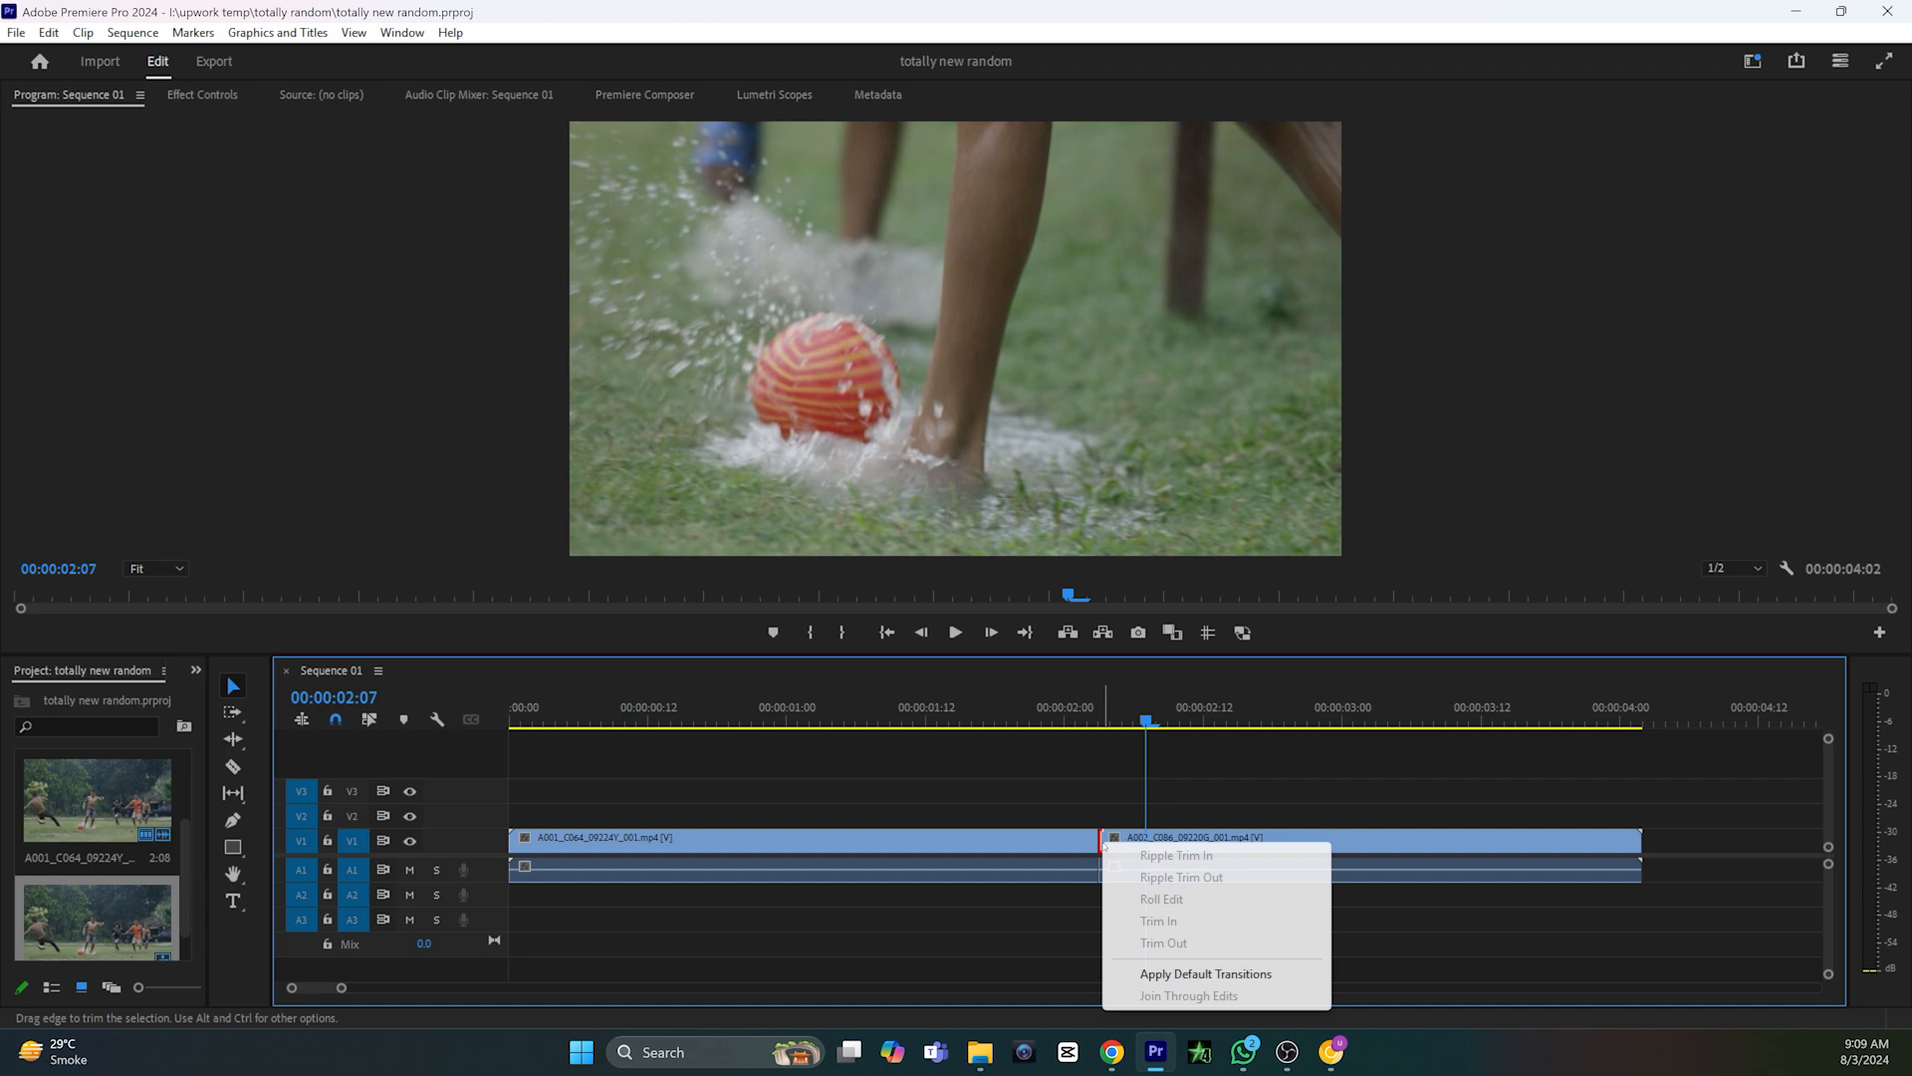
{"action": "mouse_move", "coordinate": [1205, 973]}
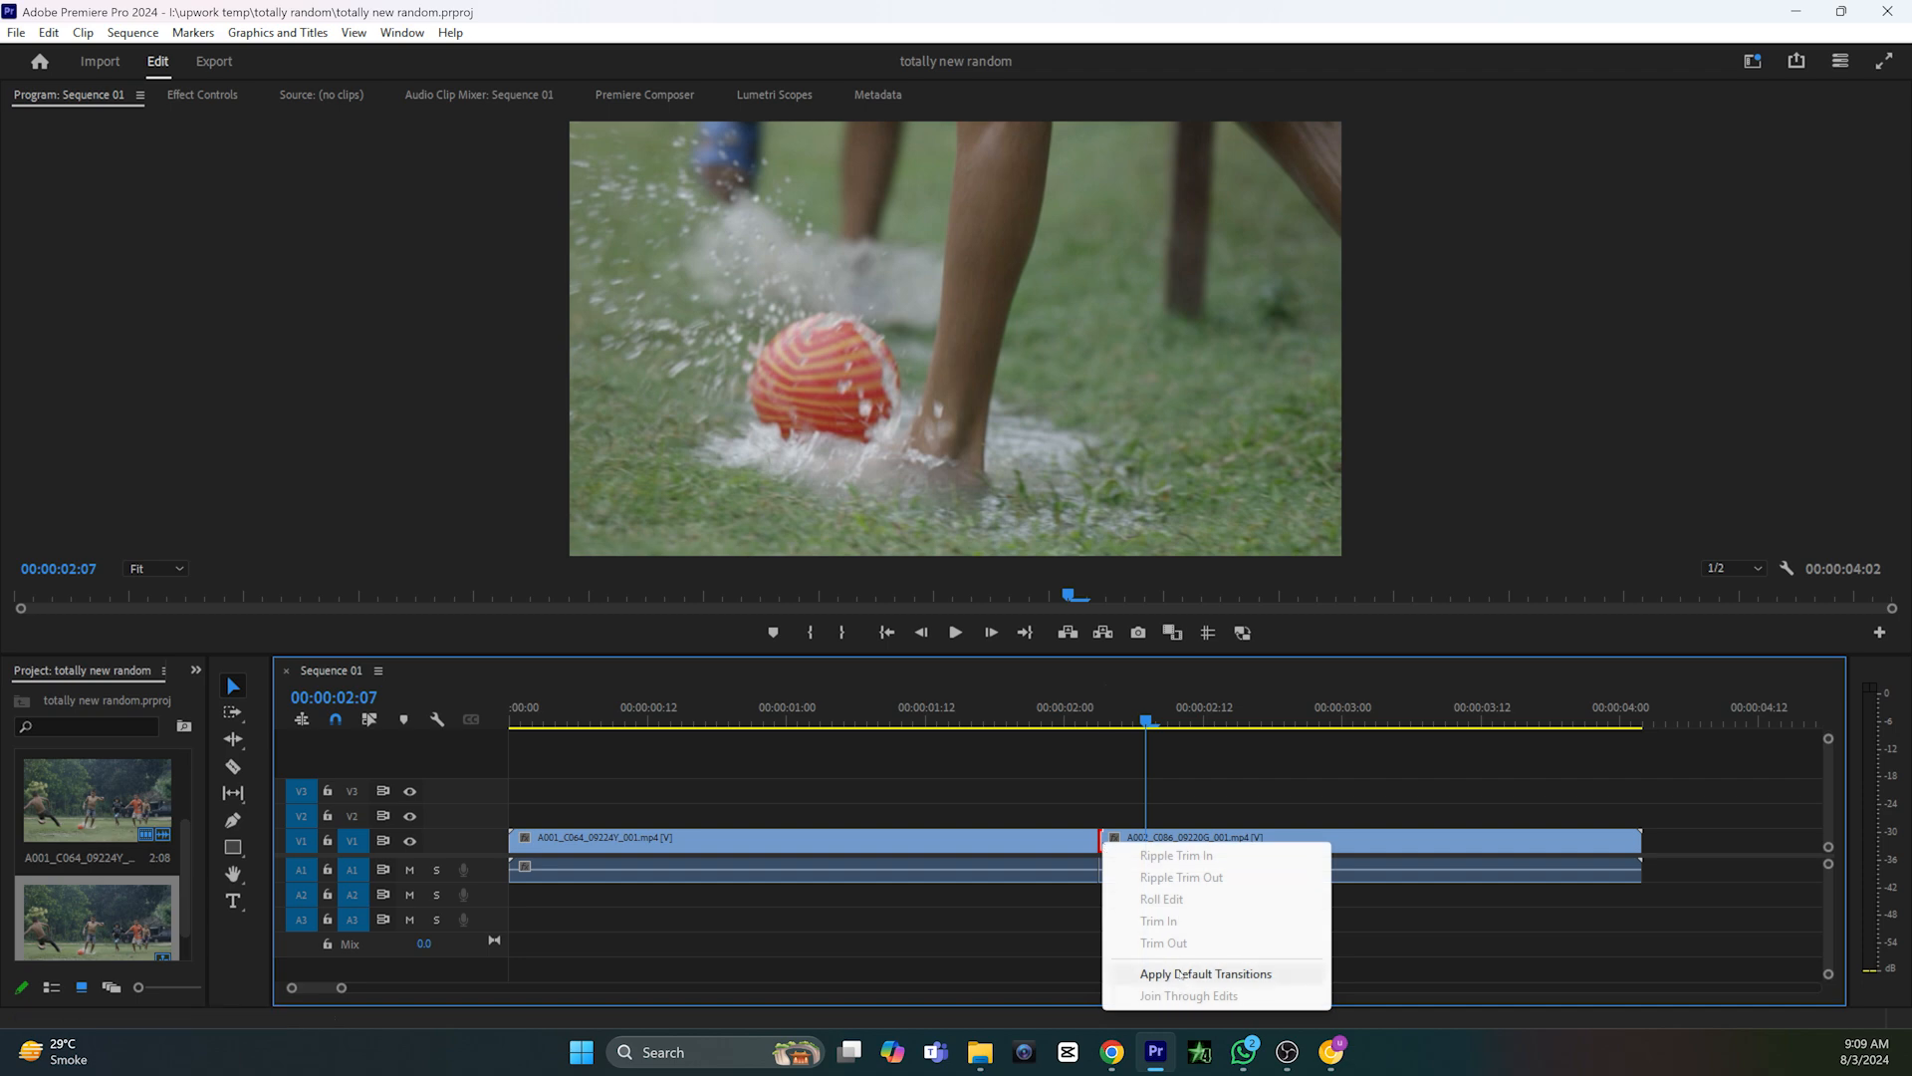
{"action": "left_click", "coordinate": [1204, 973]}
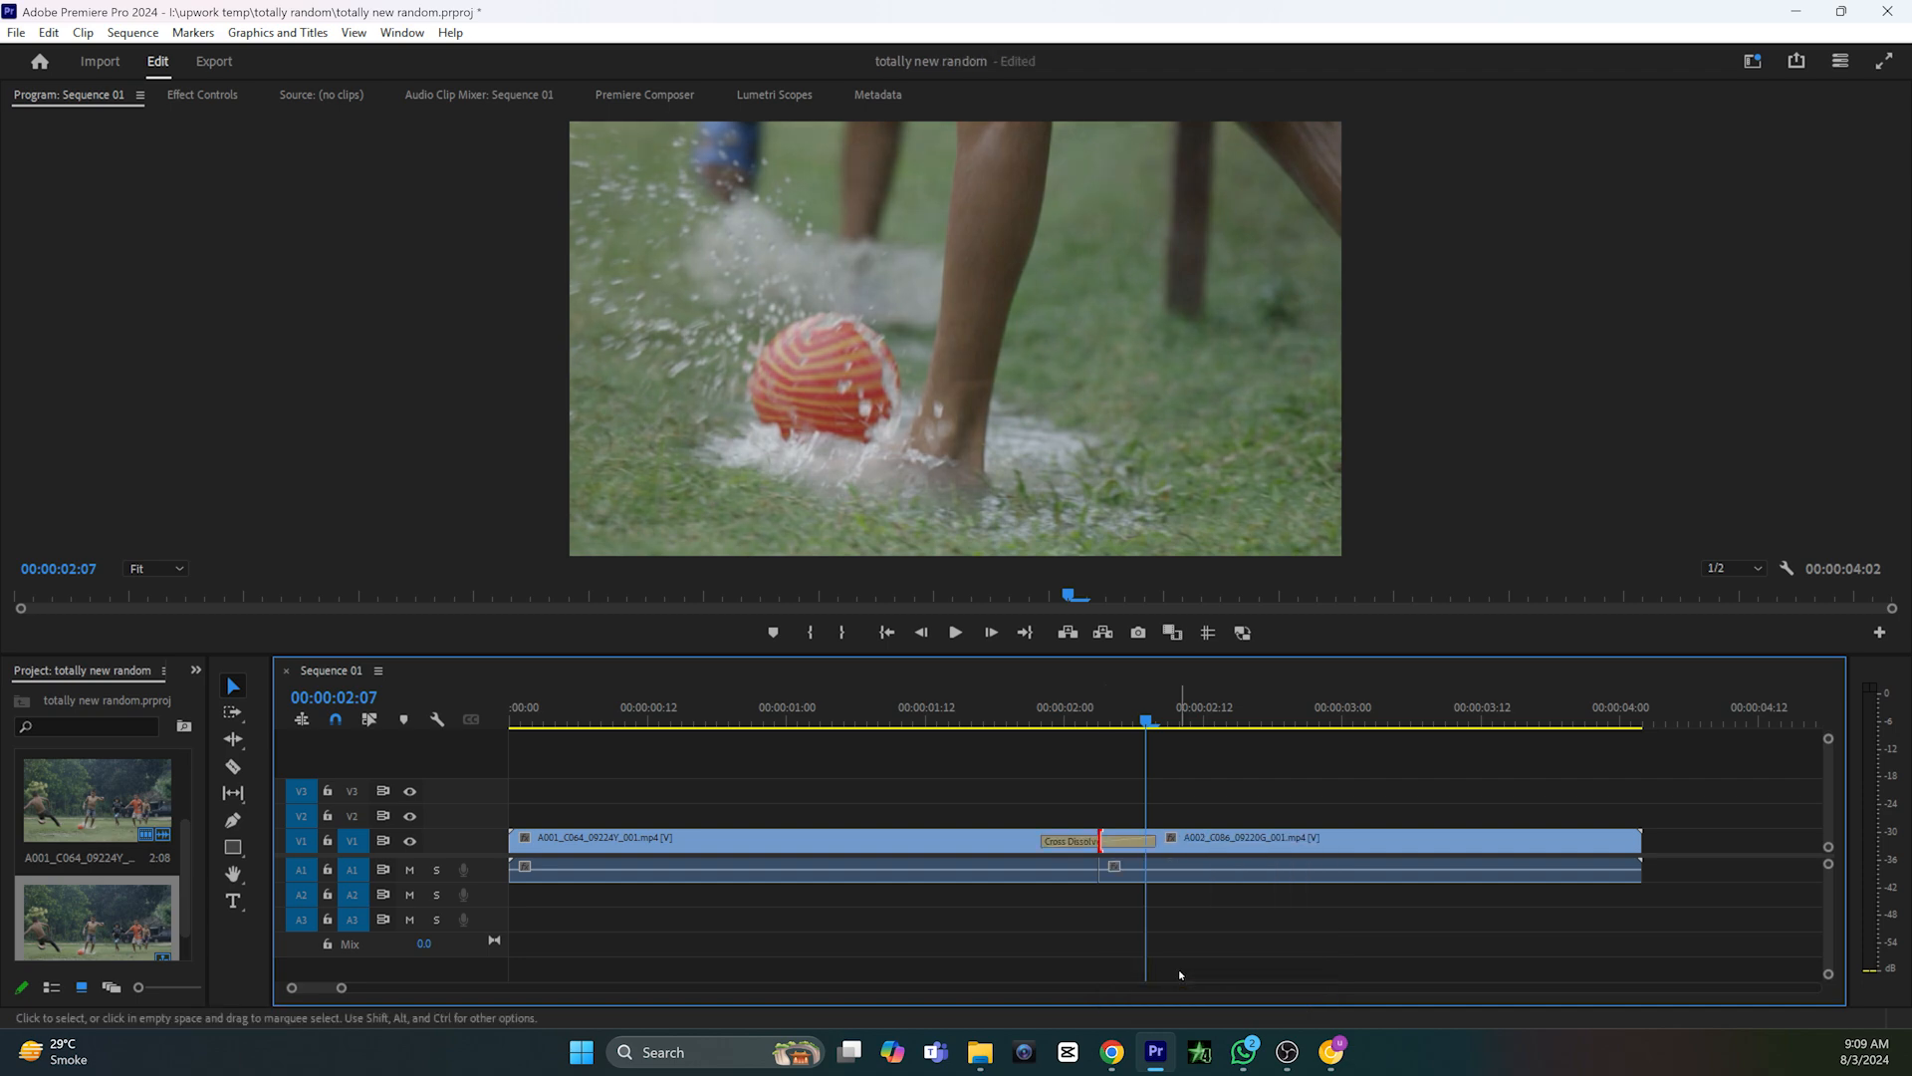
{"action": "left_click", "coordinate": [996, 719]}
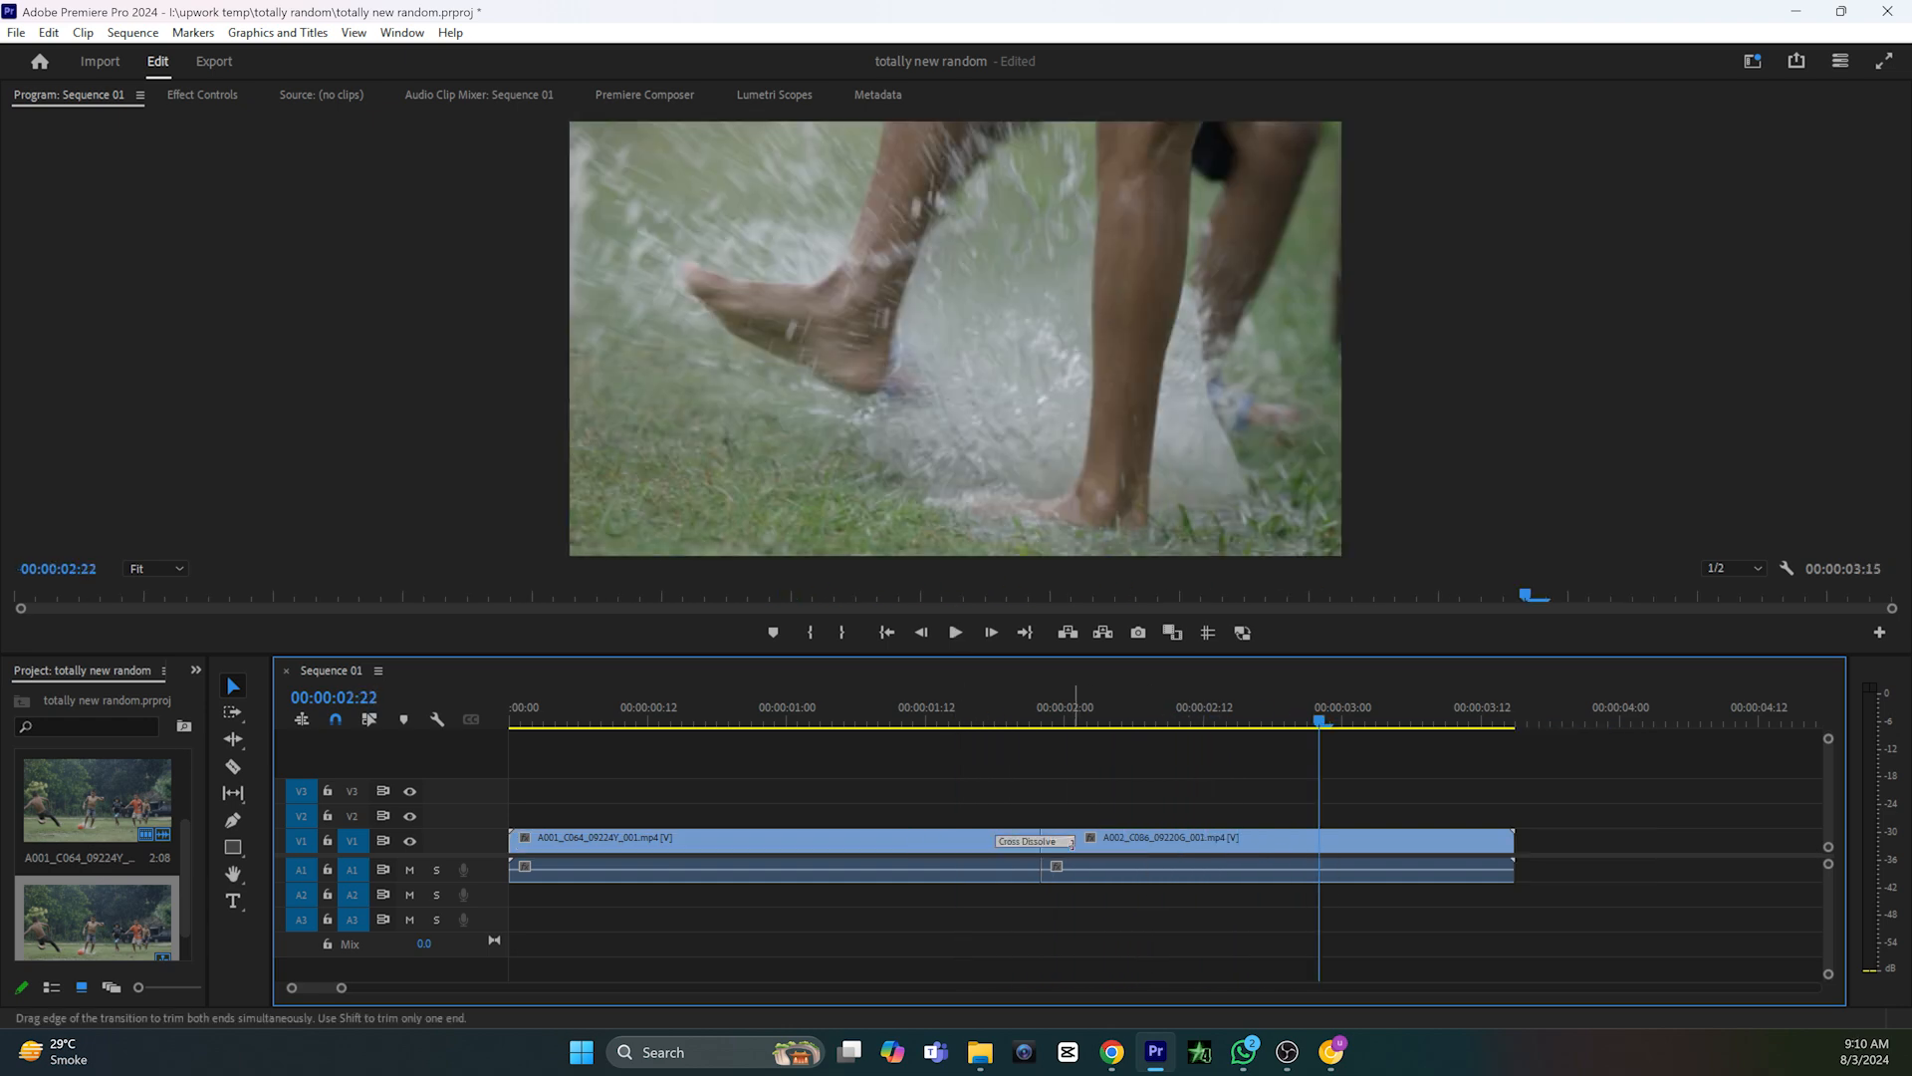
{"action": "left_click", "coordinate": [984, 721]}
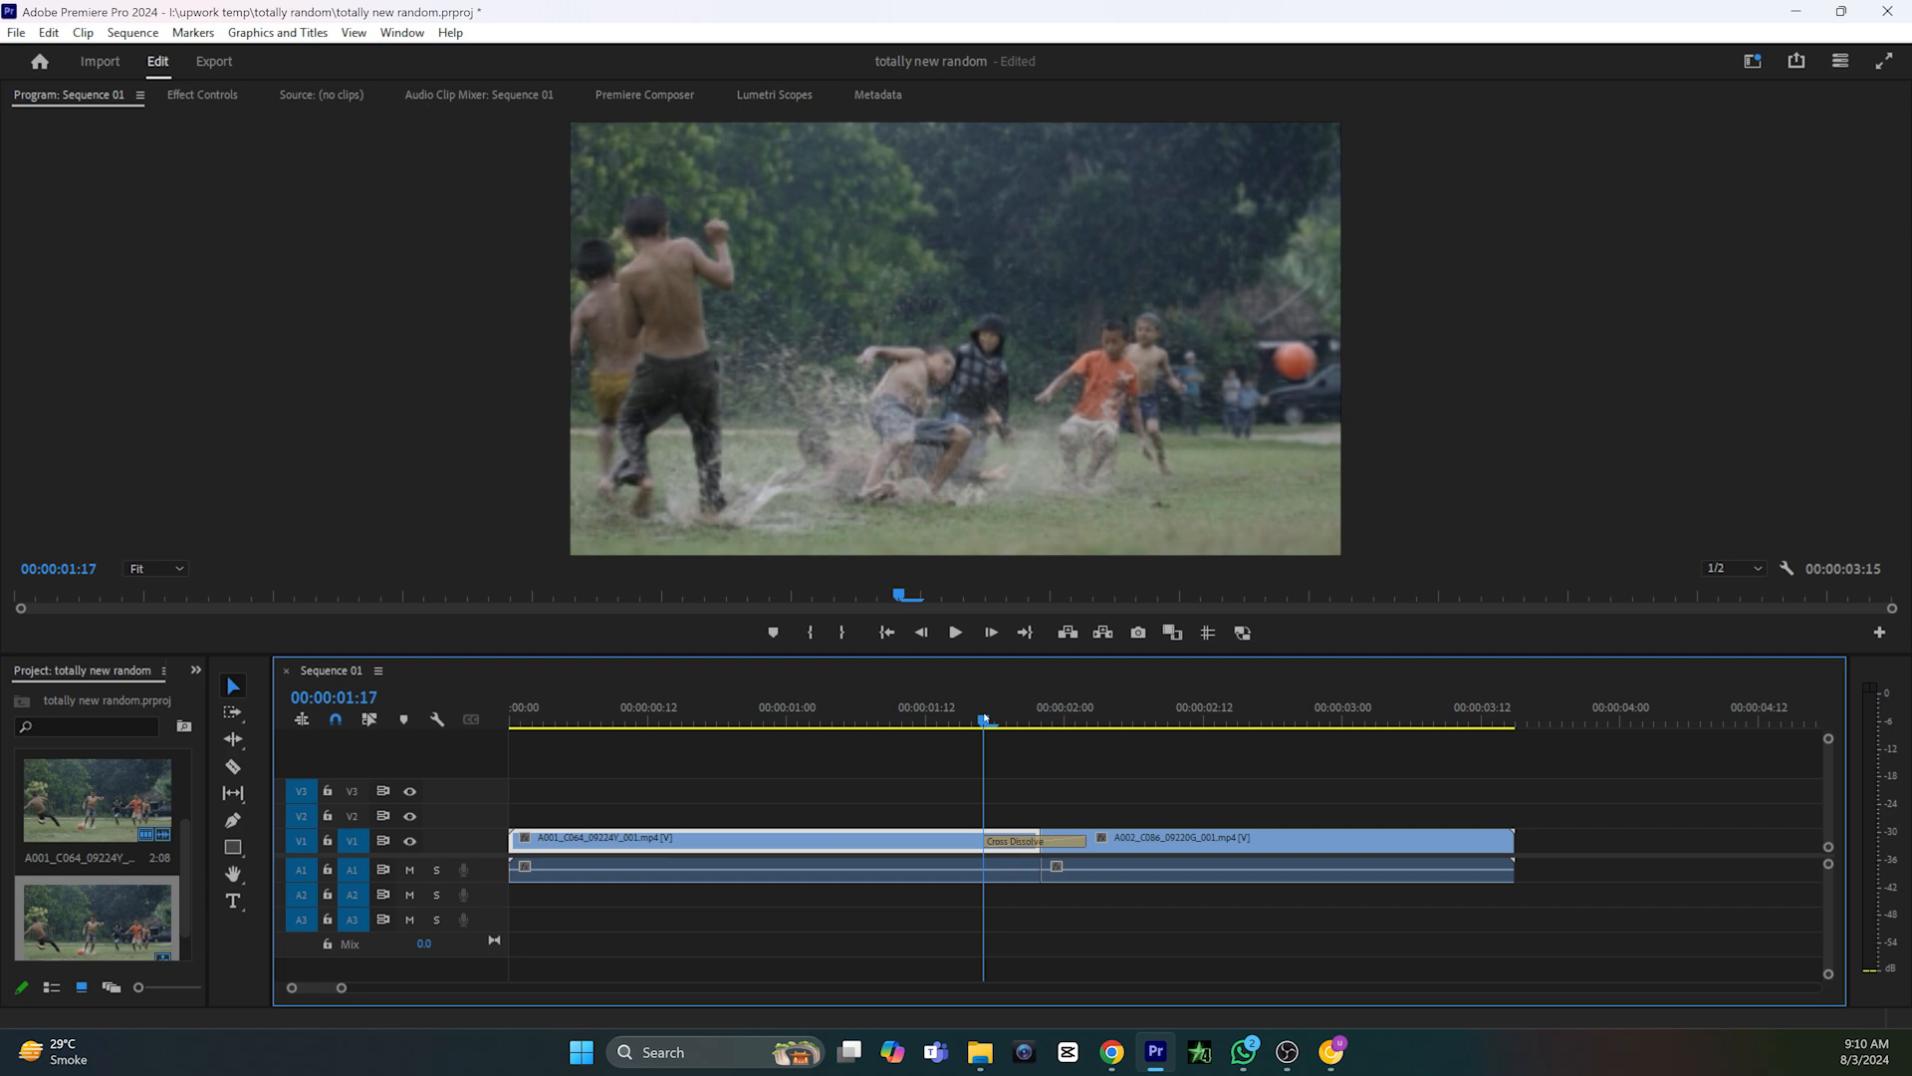
- Apply the default Cross Dissolve at the cut, accepting the Insufficient media warning
{"action": "right_click", "coordinate": [1156, 838]}
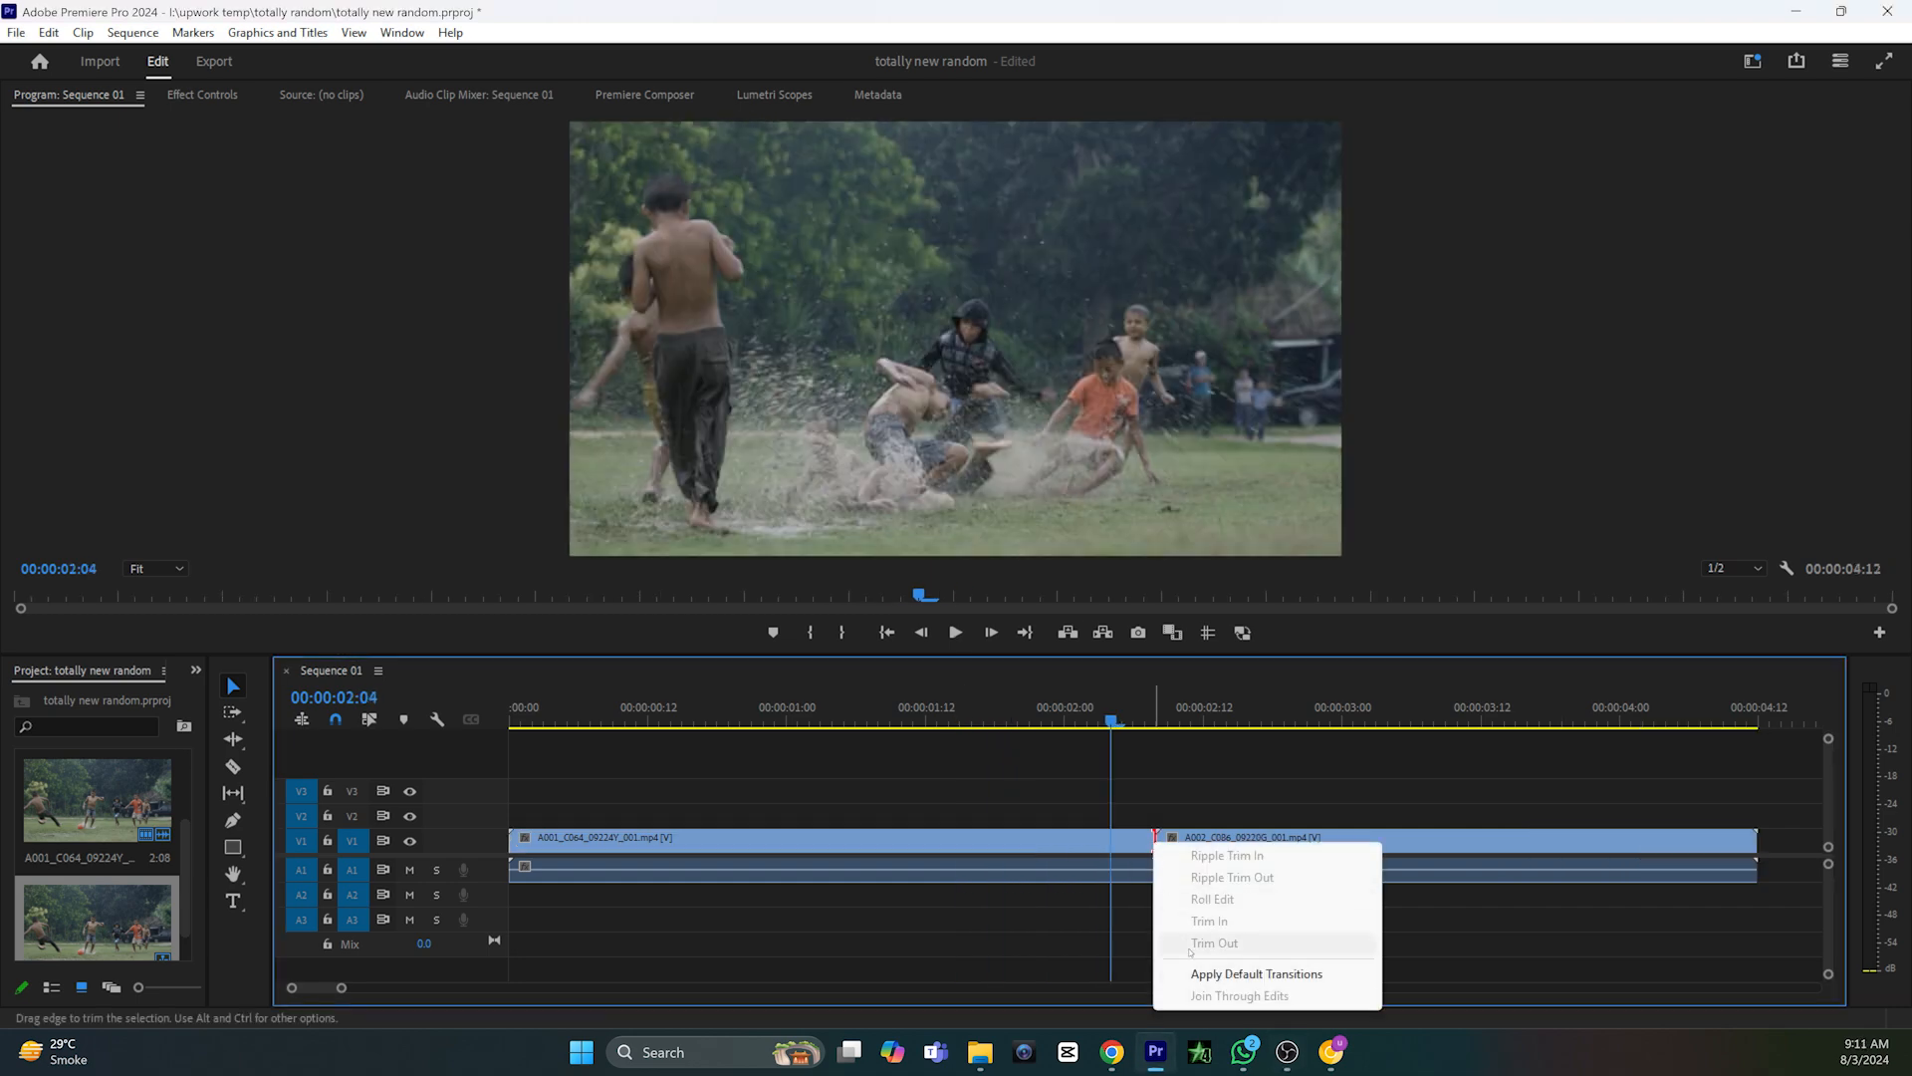
{"action": "left_click", "coordinate": [1256, 973]}
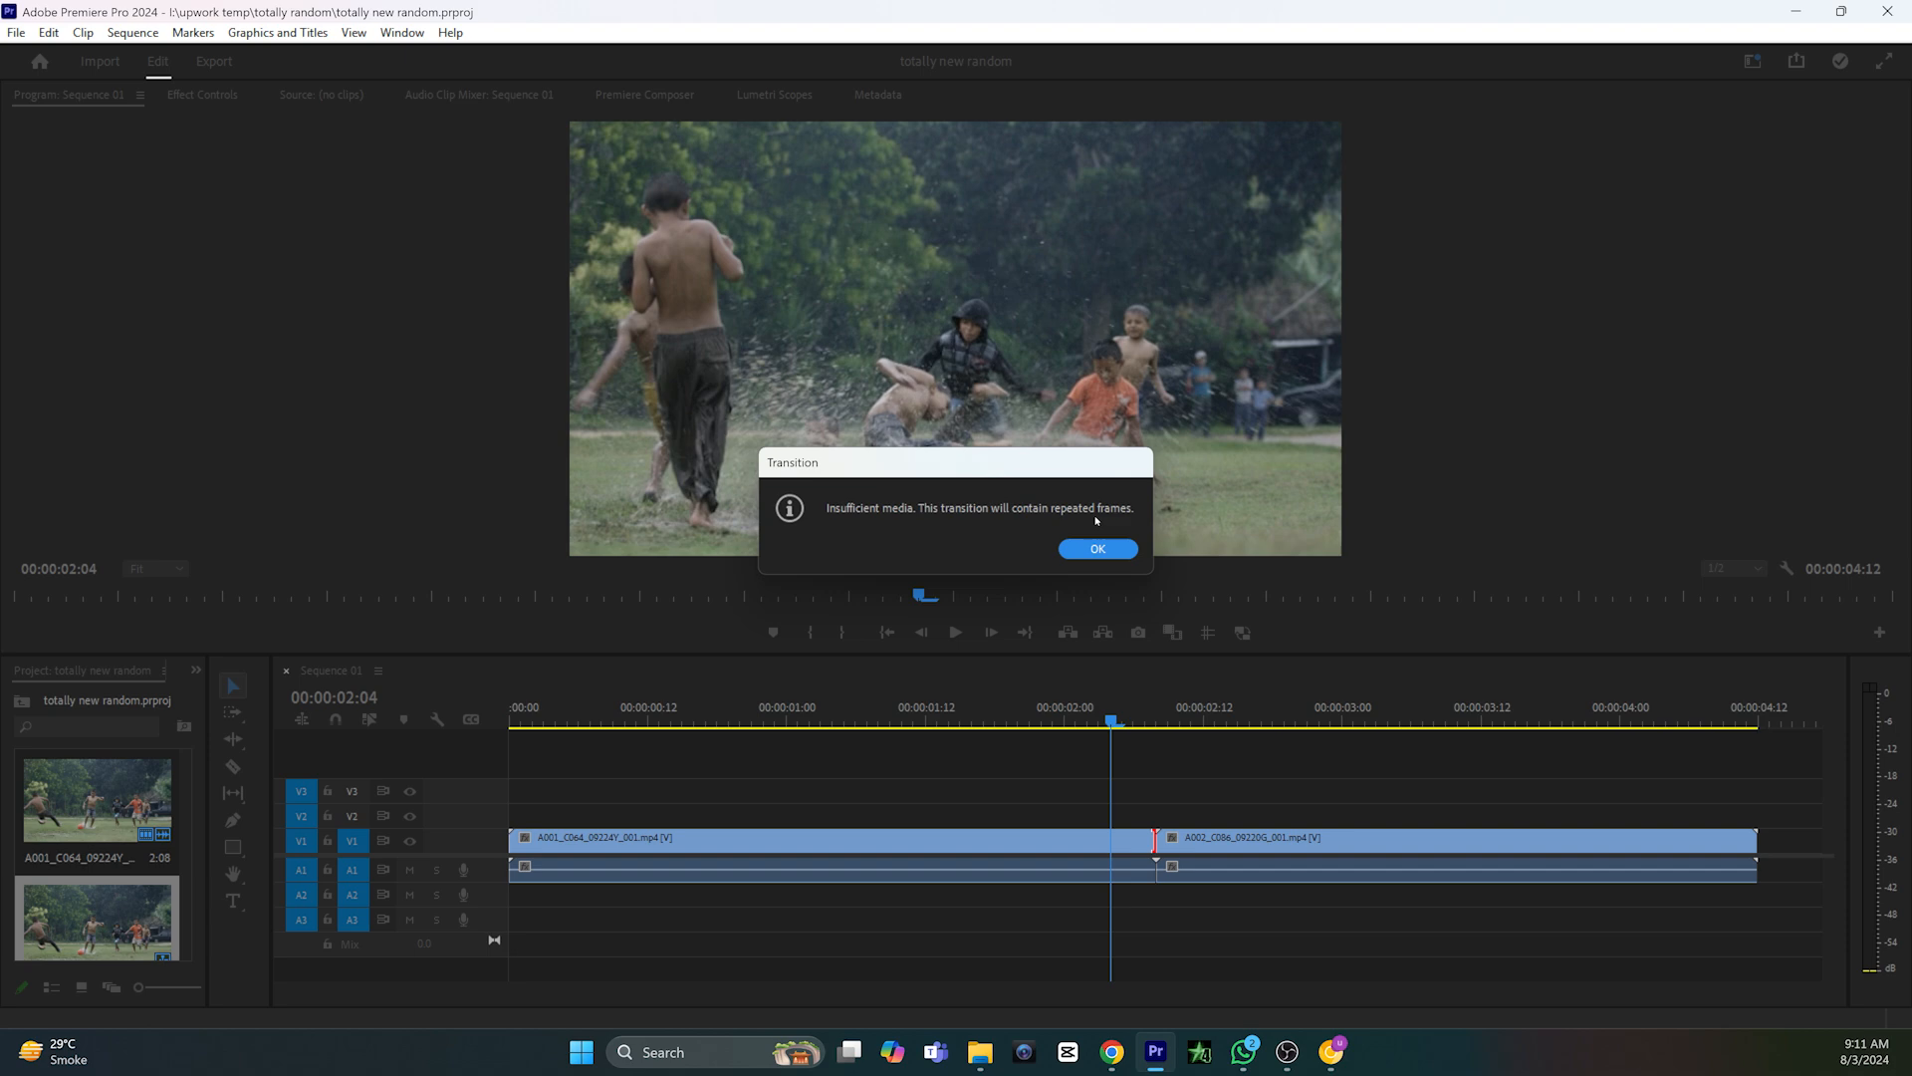
{"action": "left_click", "coordinate": [1095, 548]}
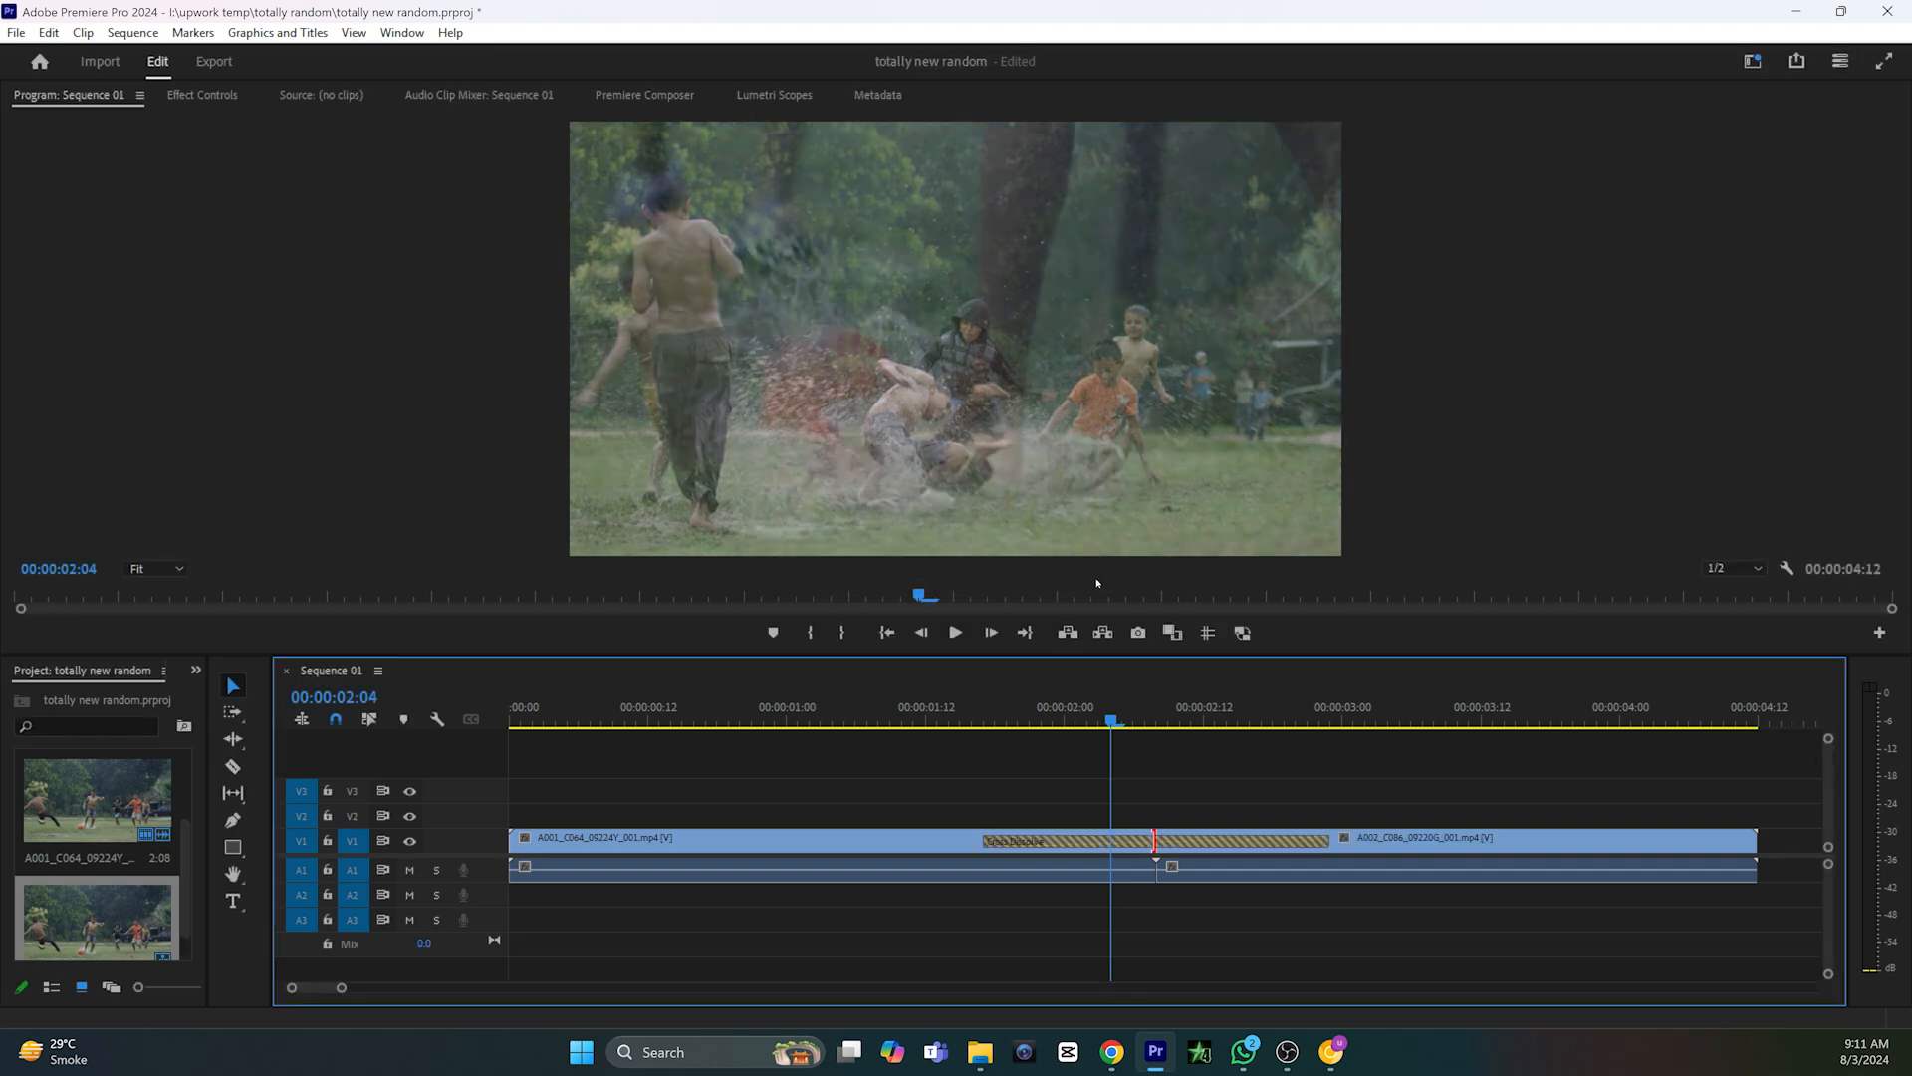
{"action": "left_click", "coordinate": [956, 631]}
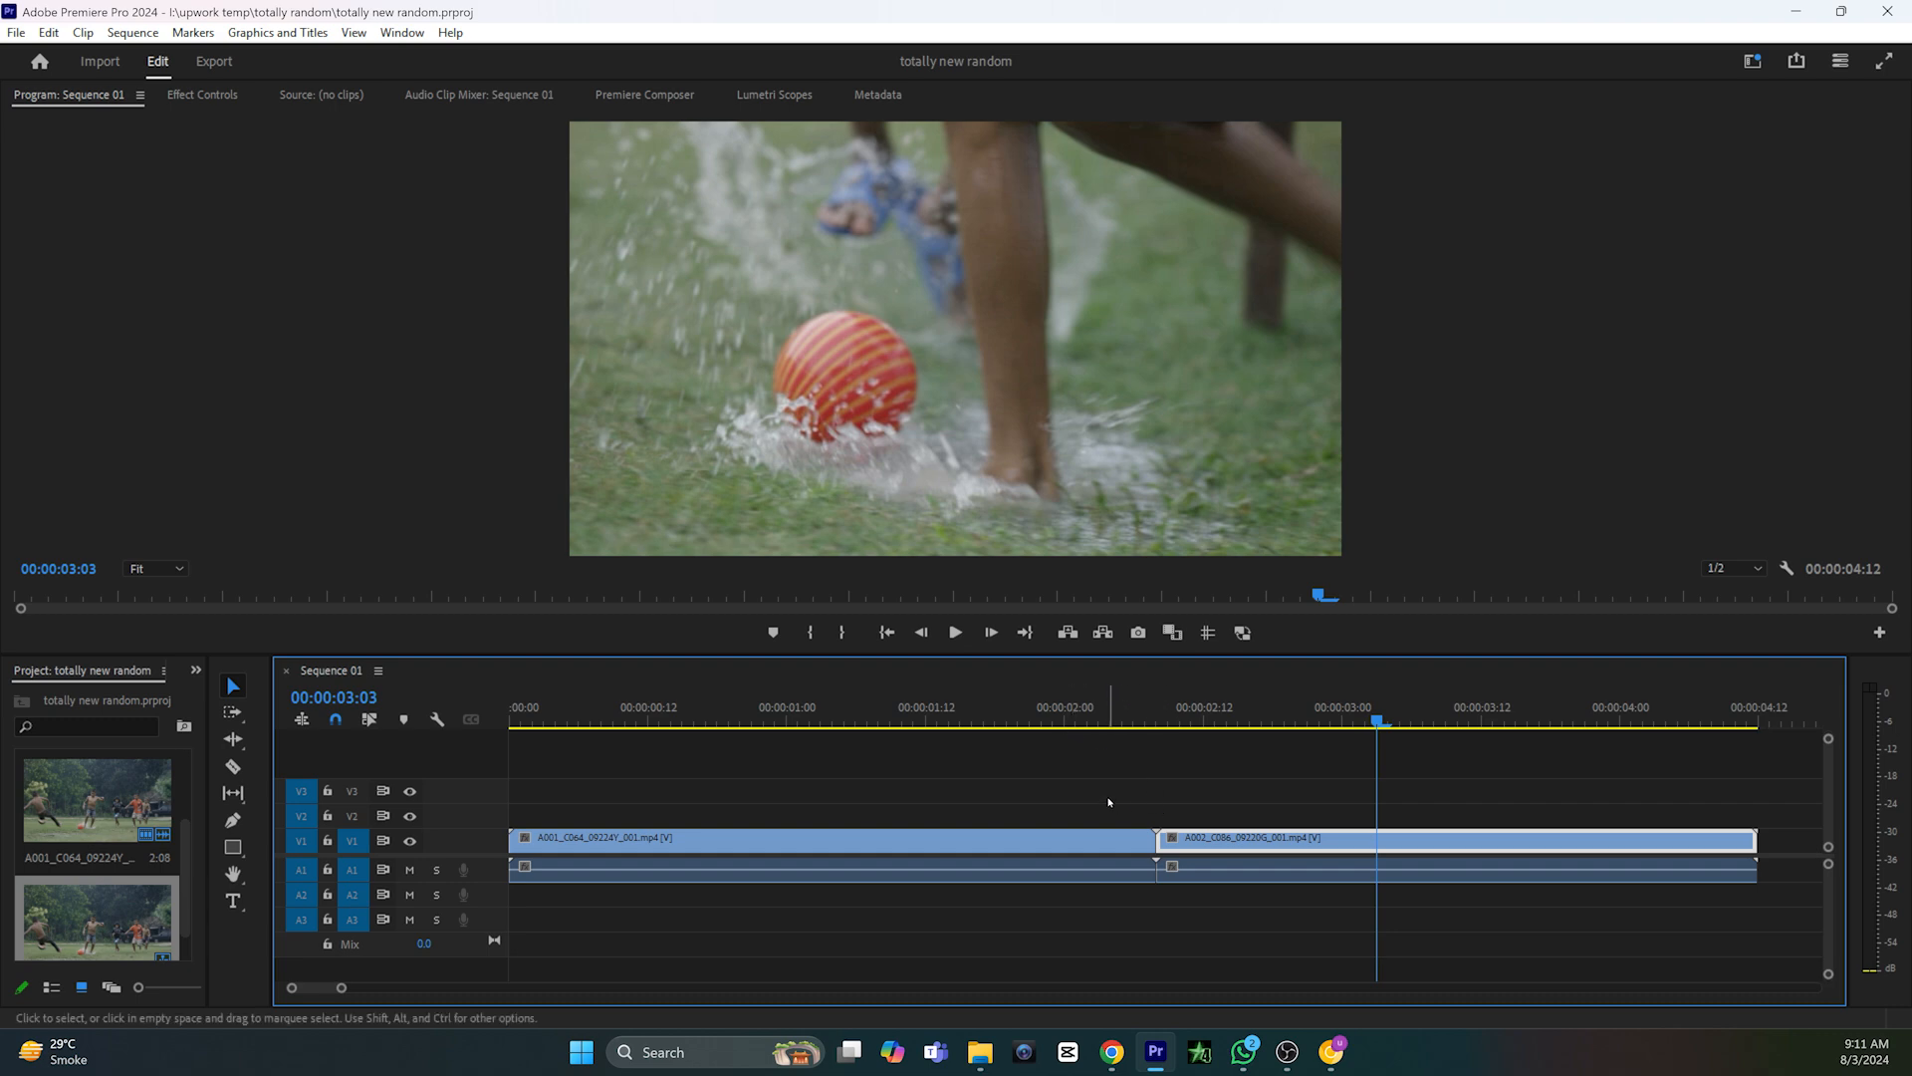
- Trim the first clip's end and slide the second clip back against it
{"action": "left_click_drag", "start_coordinate": [1152, 838], "coordinate": [1140, 839]}
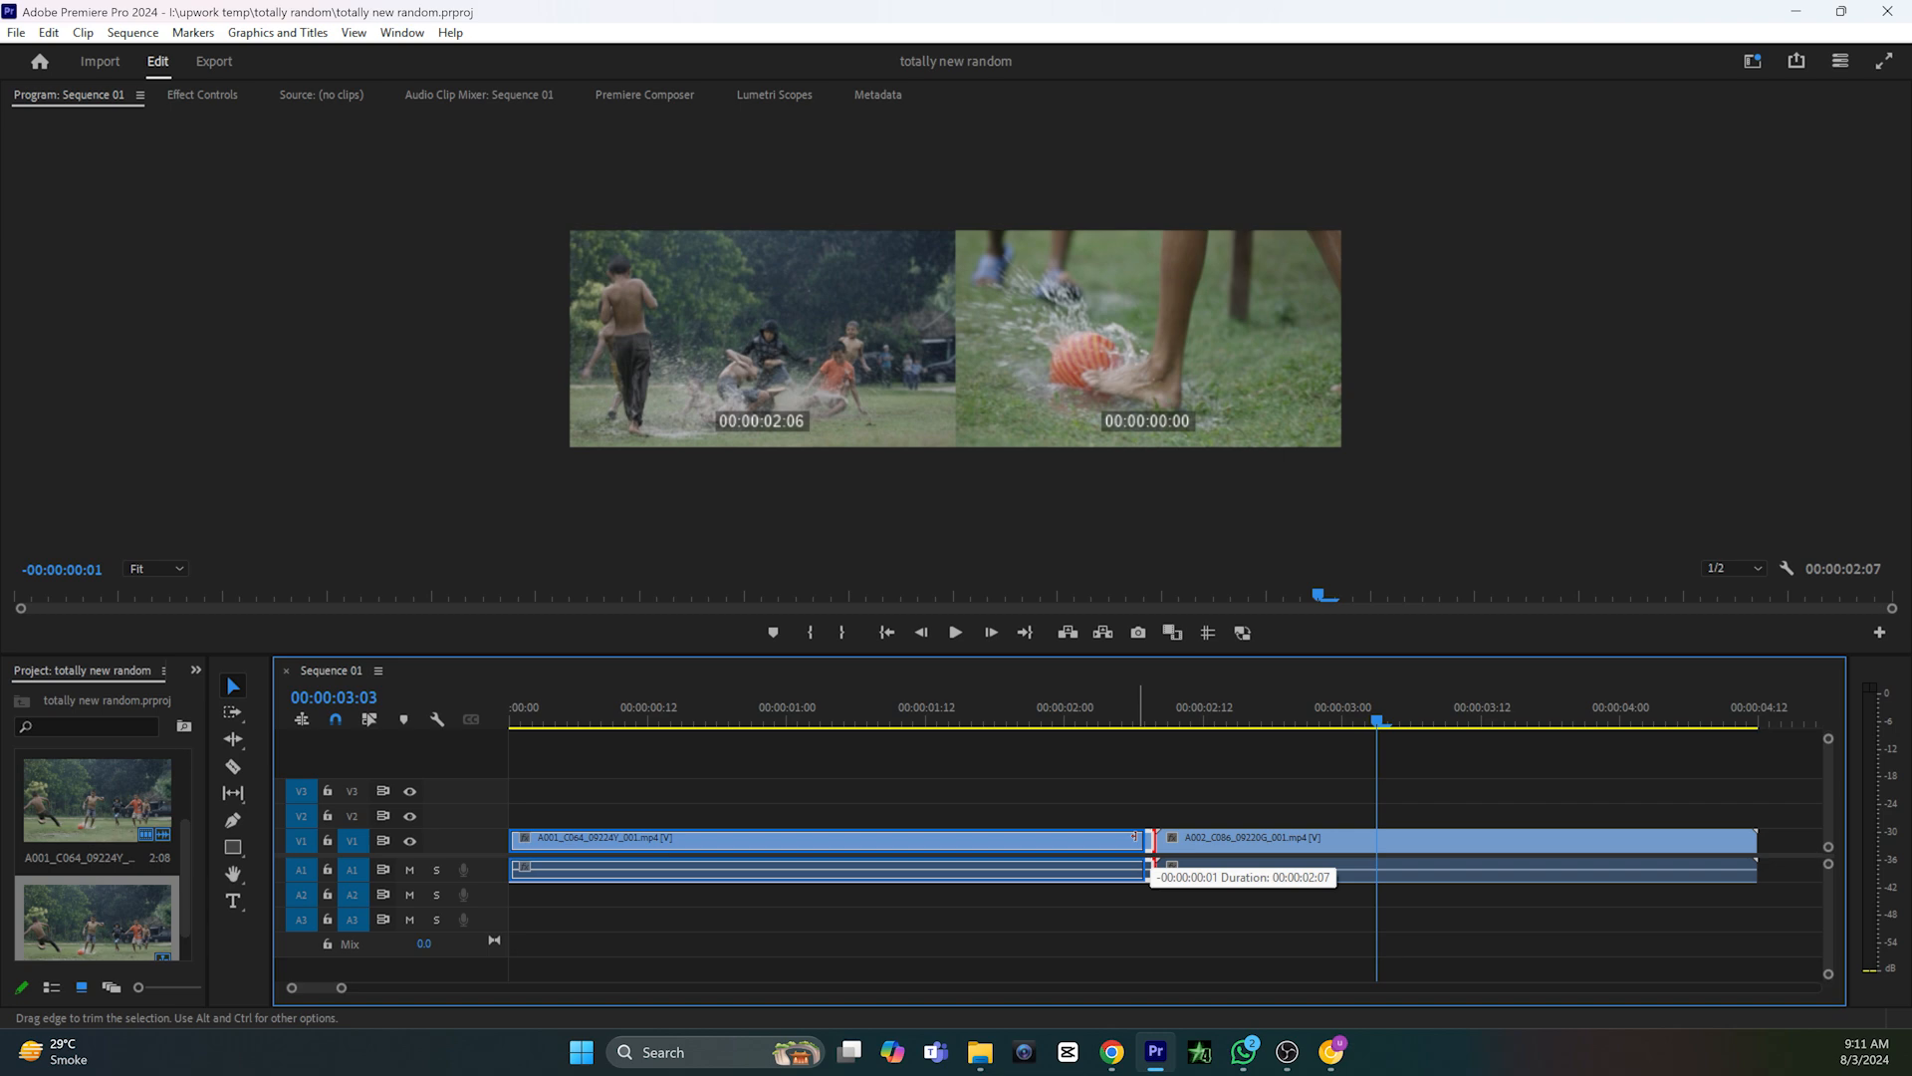
{"action": "left_click_drag", "start_coordinate": [1135, 837], "coordinate": [1037, 838]}
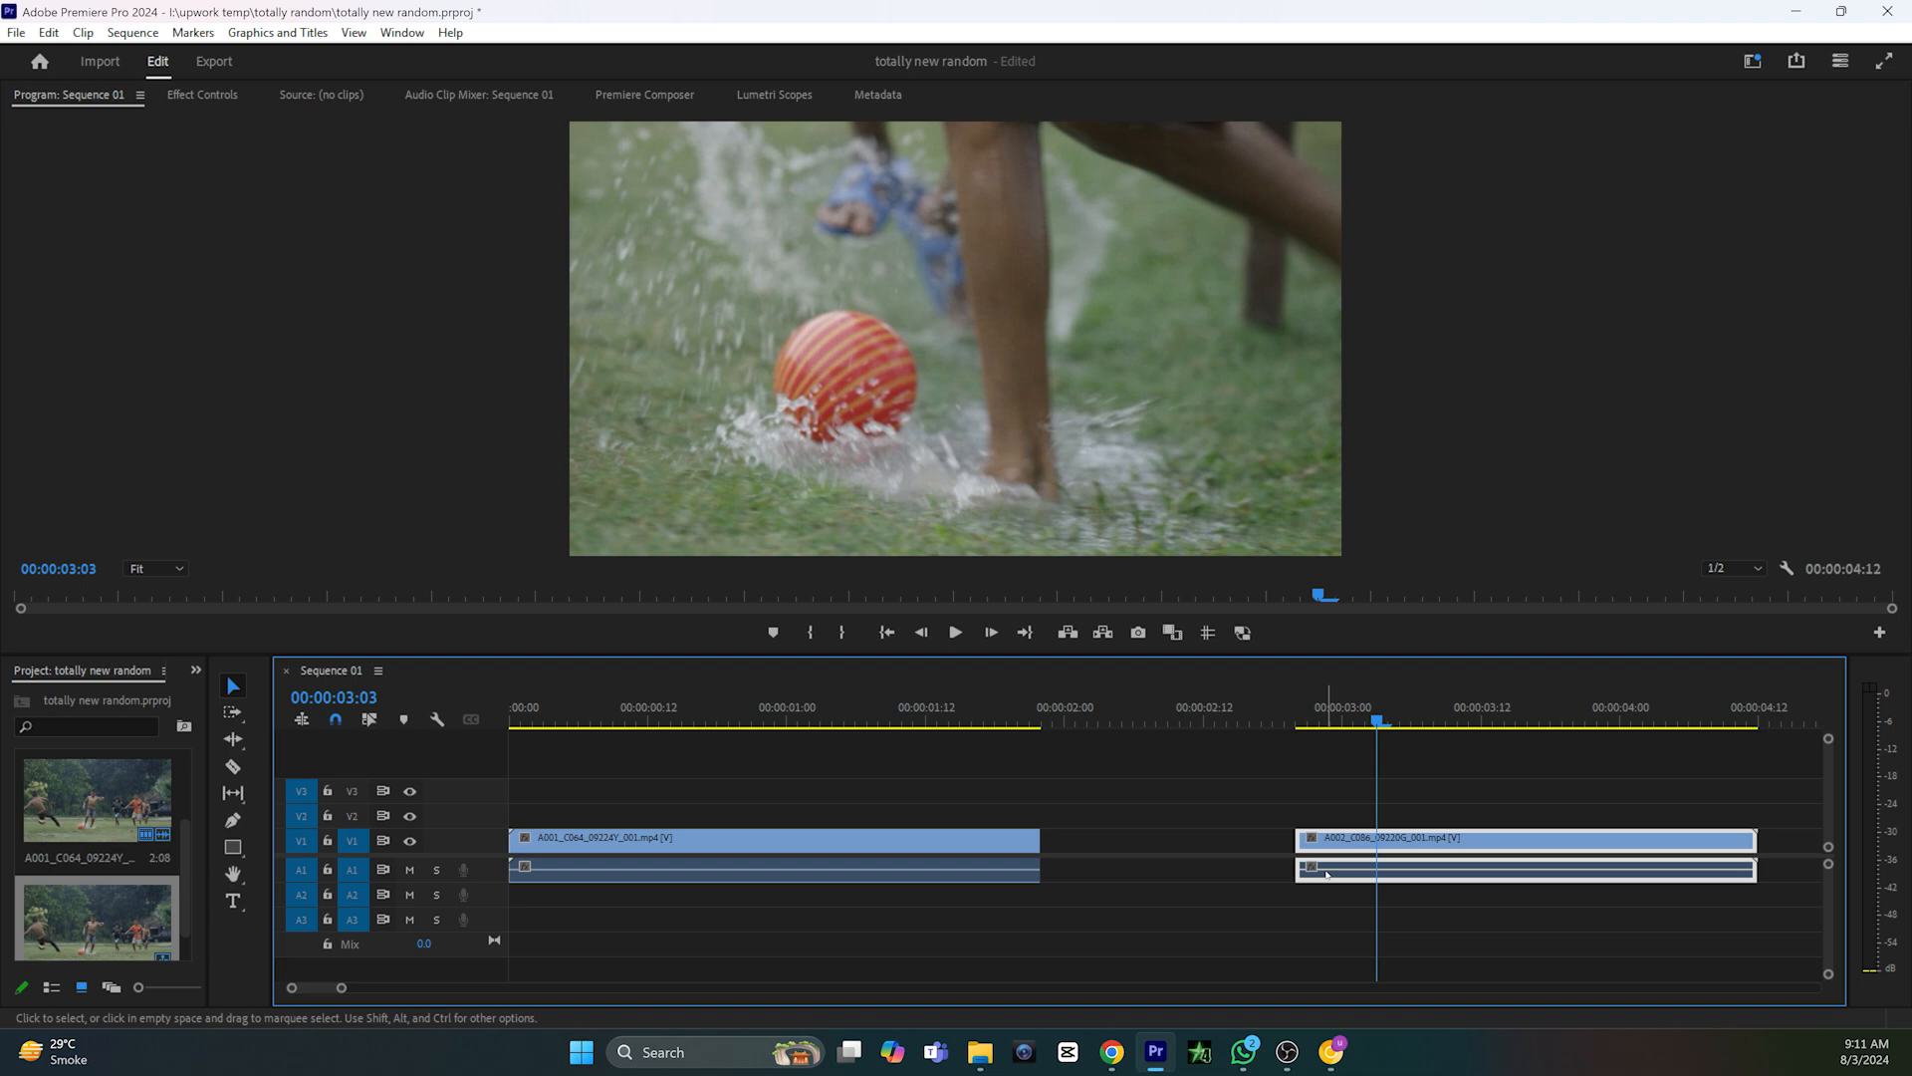
{"action": "left_click", "coordinate": [1153, 974]}
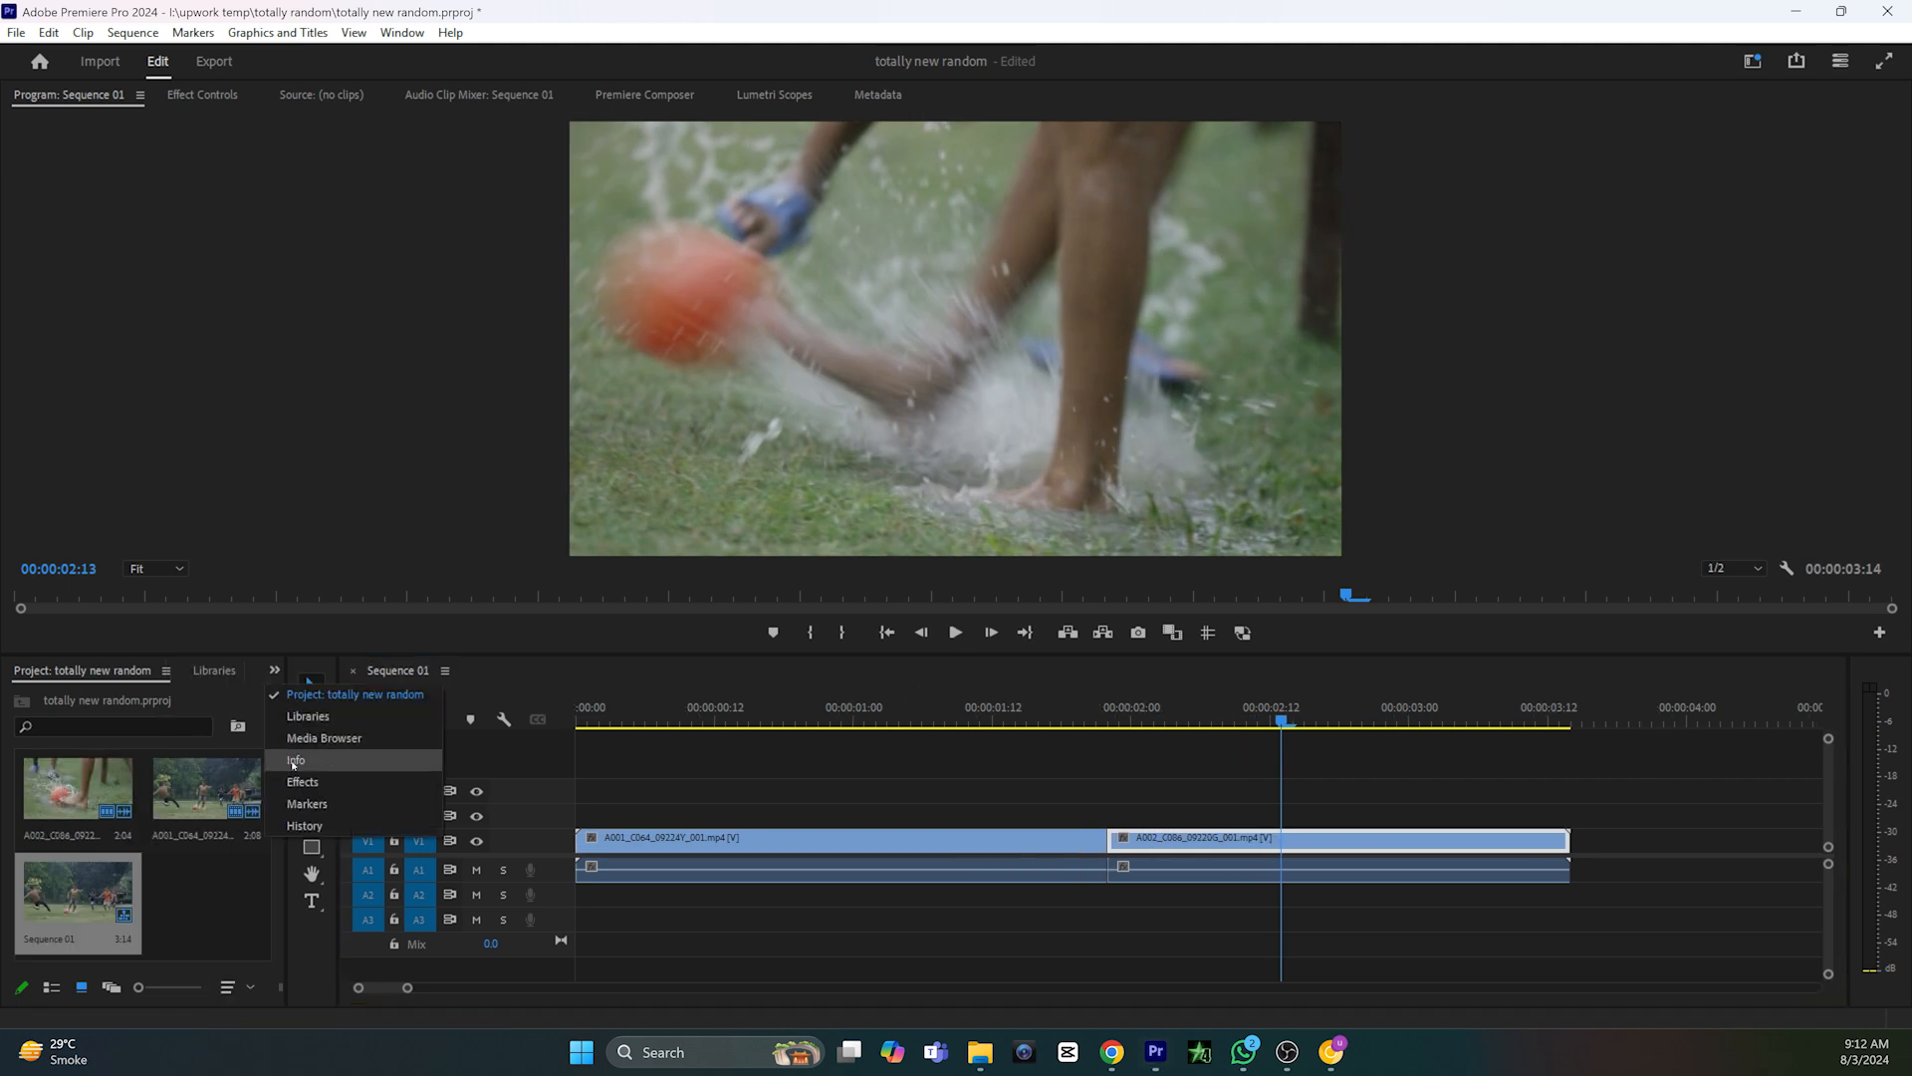
- Drag Barn Doors from Effects > Video Transitions > Wipe onto the edit point
{"action": "left_click", "coordinate": [303, 782]}
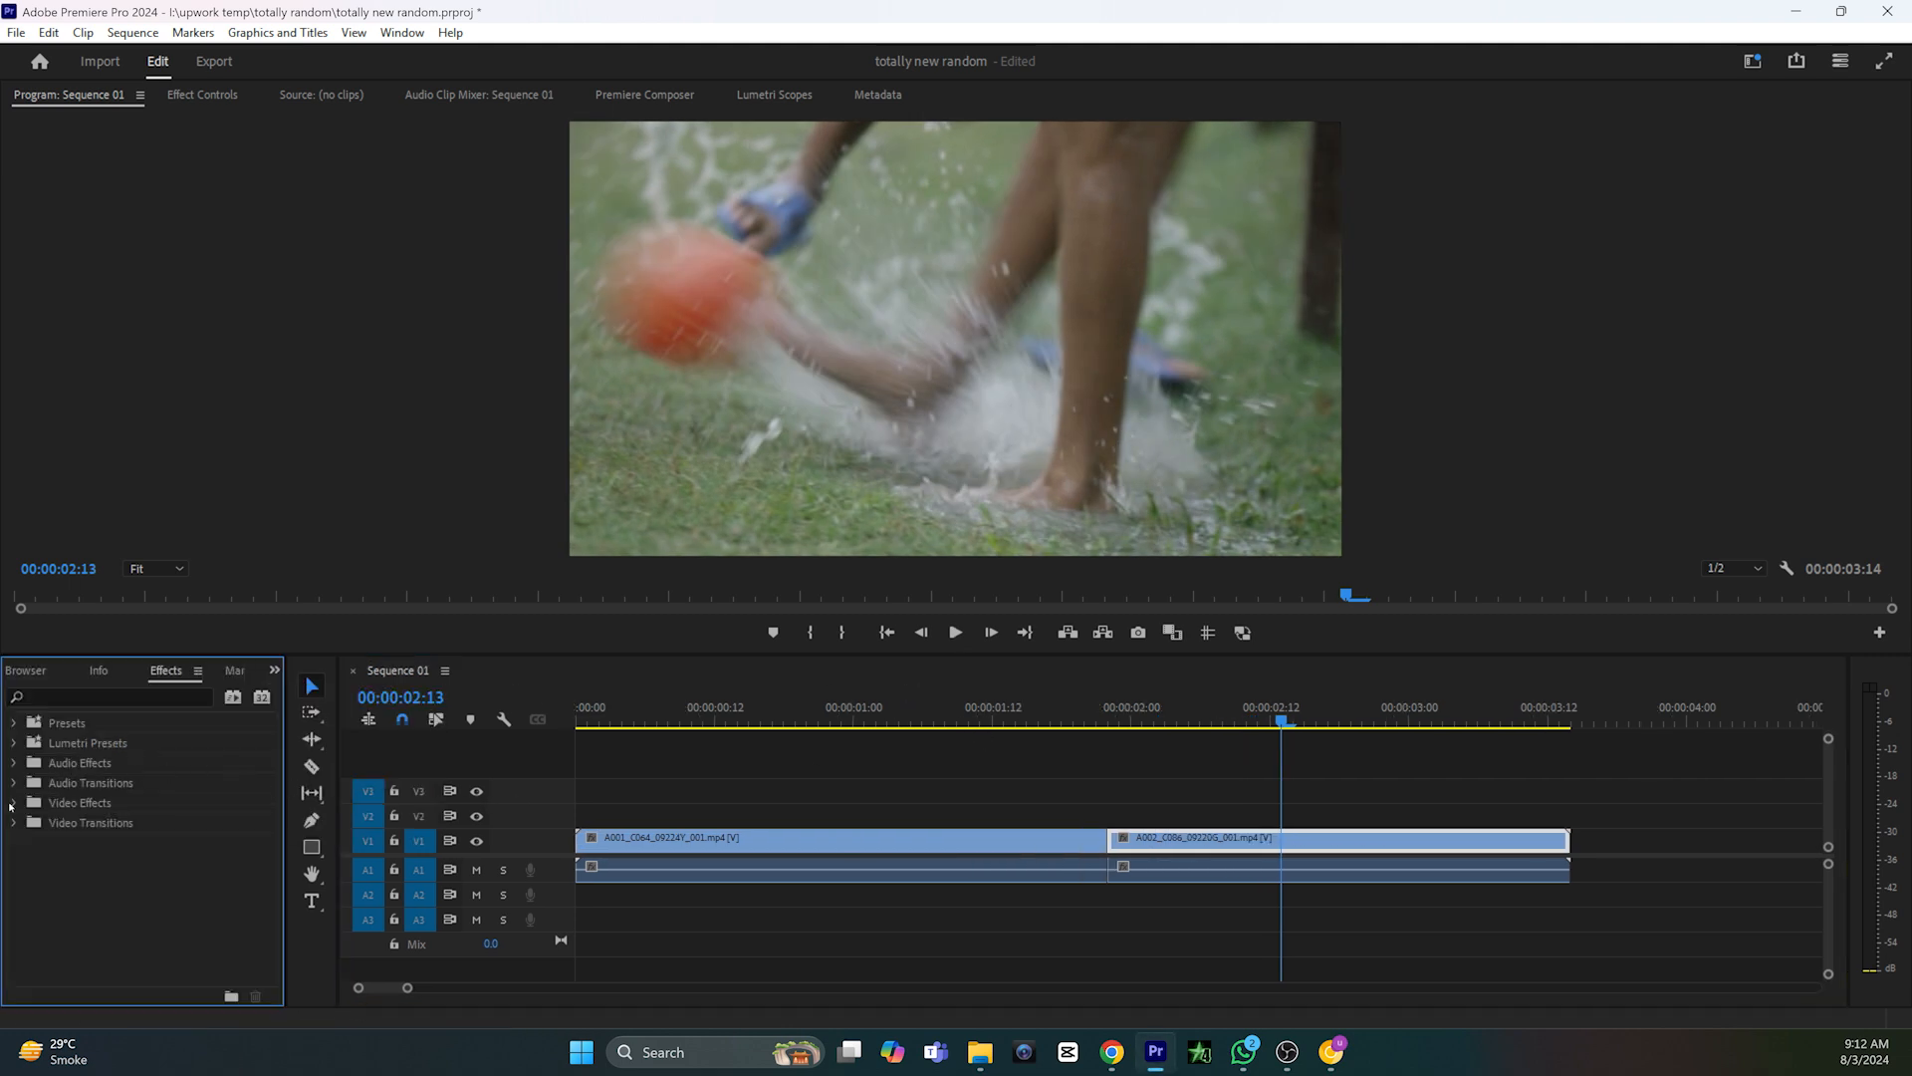
{"action": "left_click", "coordinate": [12, 821]}
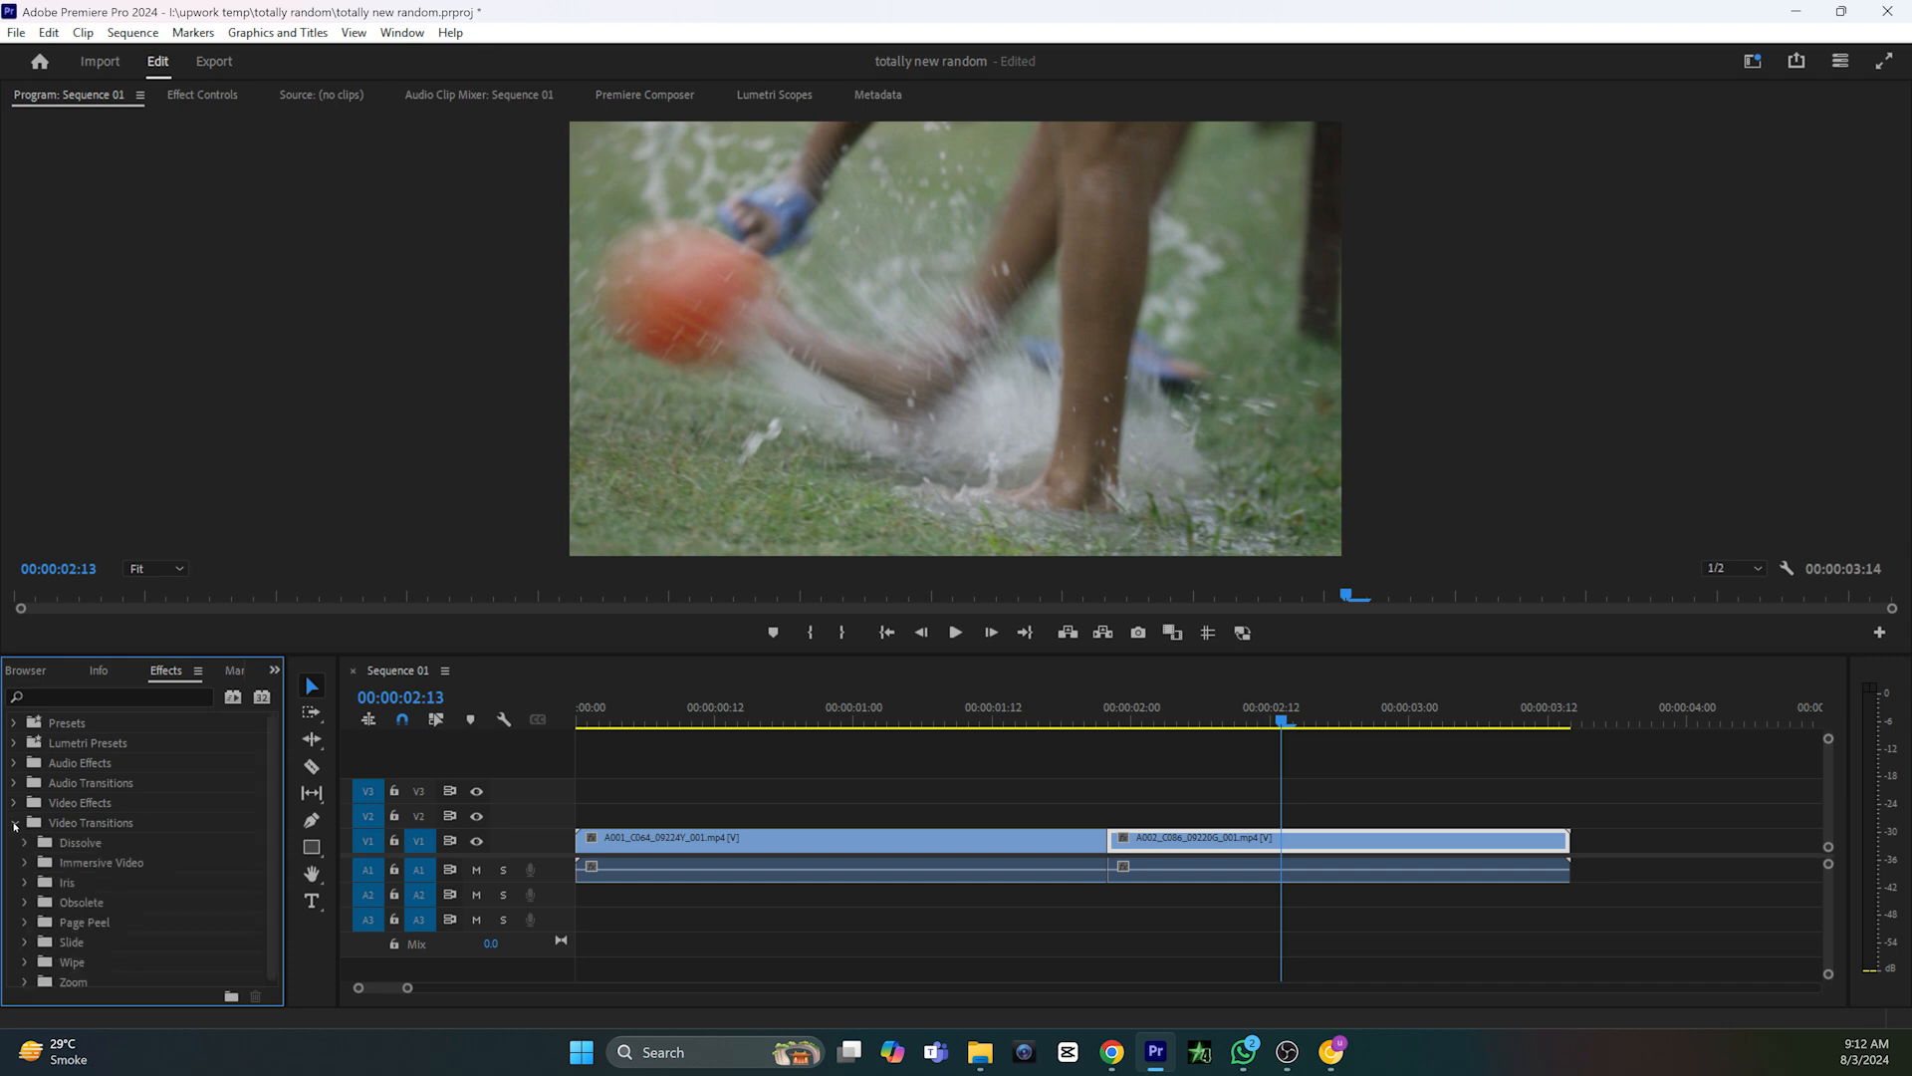
{"action": "left_click", "coordinate": [24, 757]}
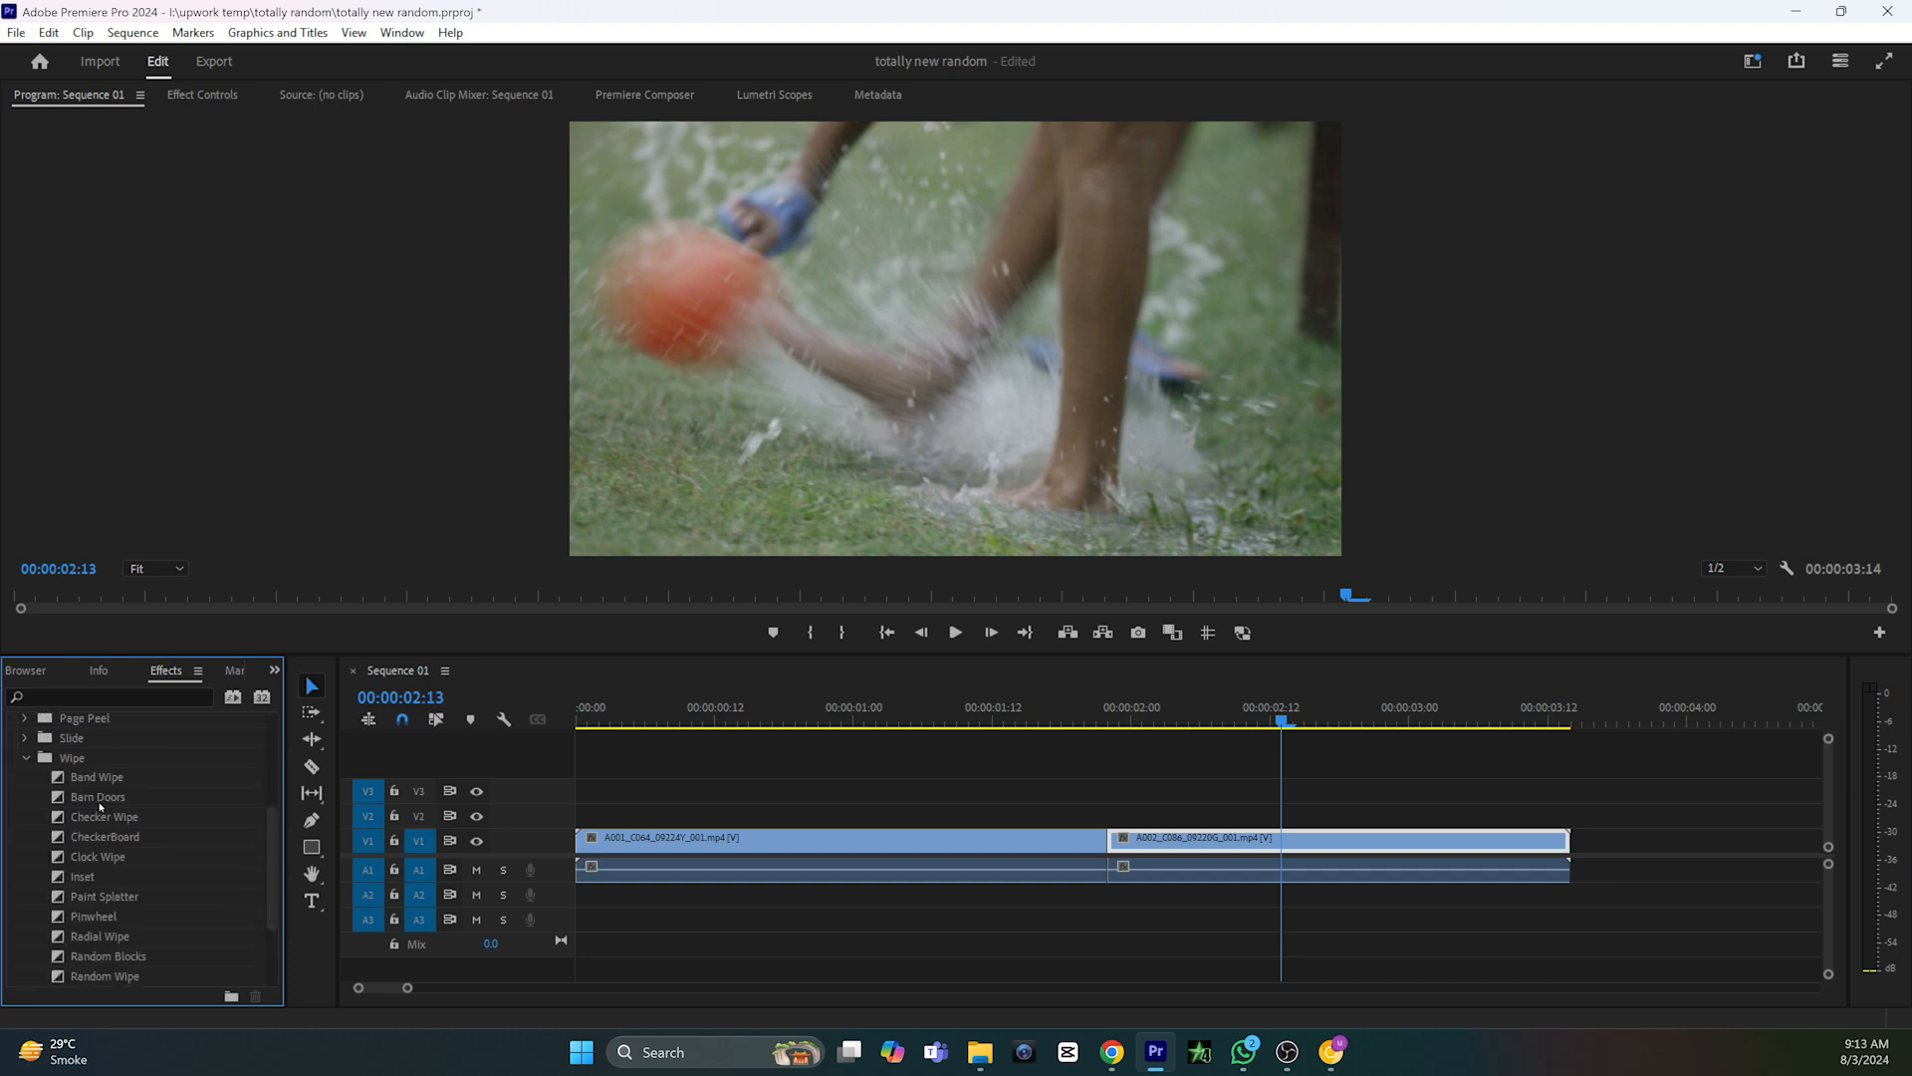
{"action": "left_click_drag", "start_coordinate": [96, 797], "coordinate": [1114, 837]}
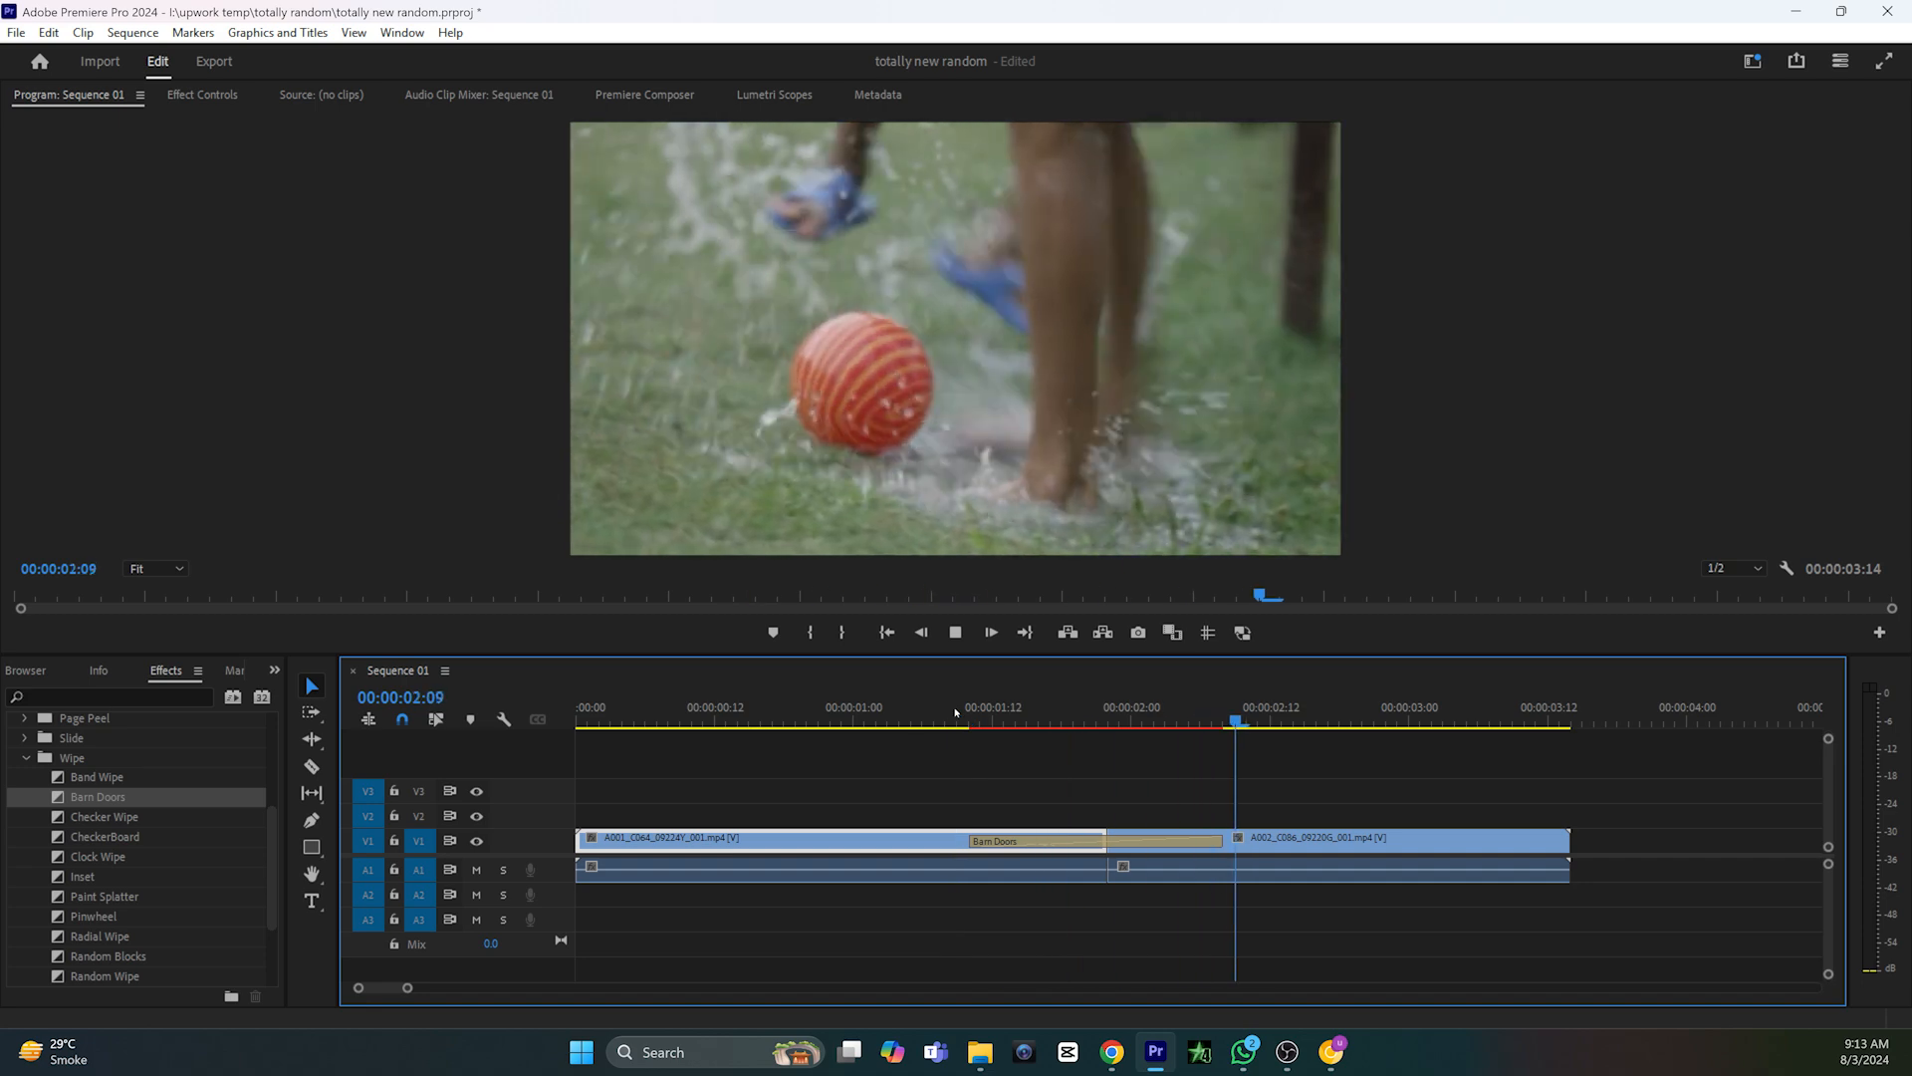
{"action": "right_click", "coordinate": [97, 797]}
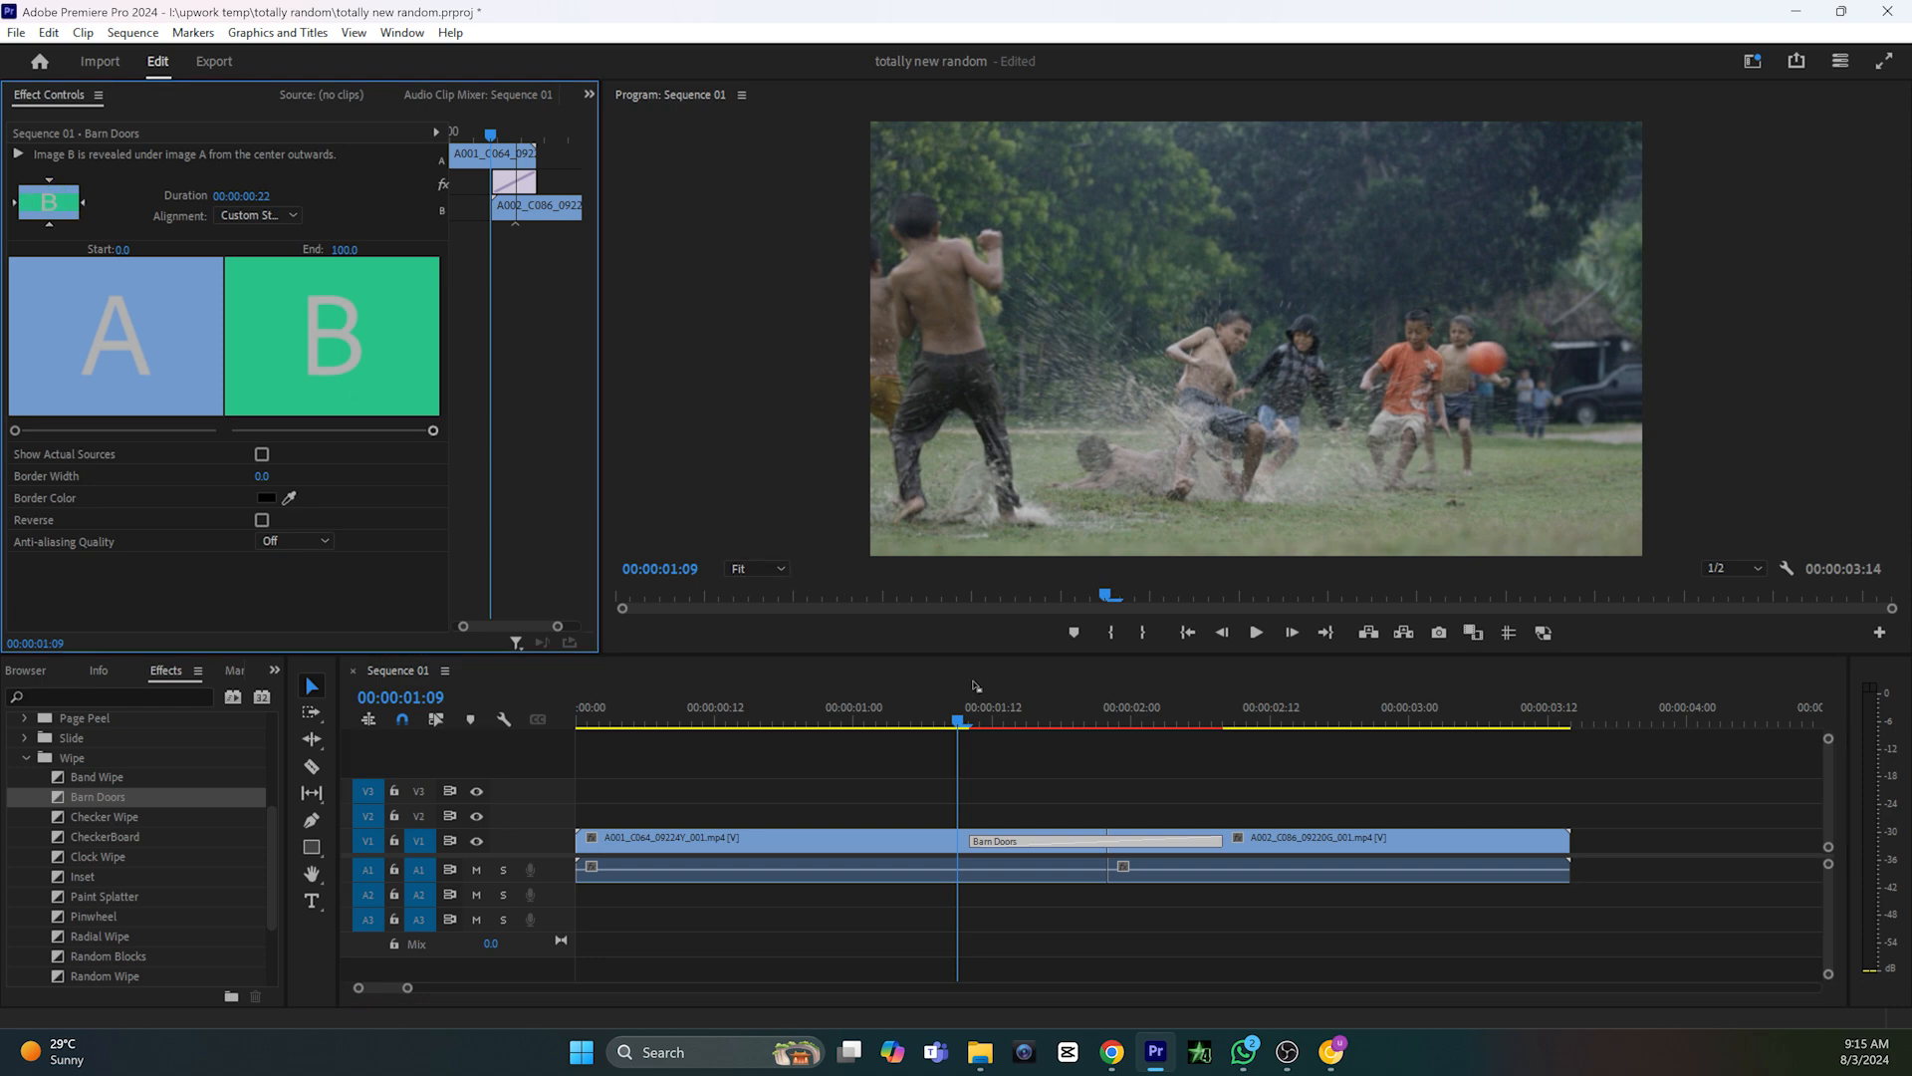
- Set the Barn Doors alignment to Start at Cut and shorten its duration
{"action": "left_click", "coordinate": [1255, 631]}
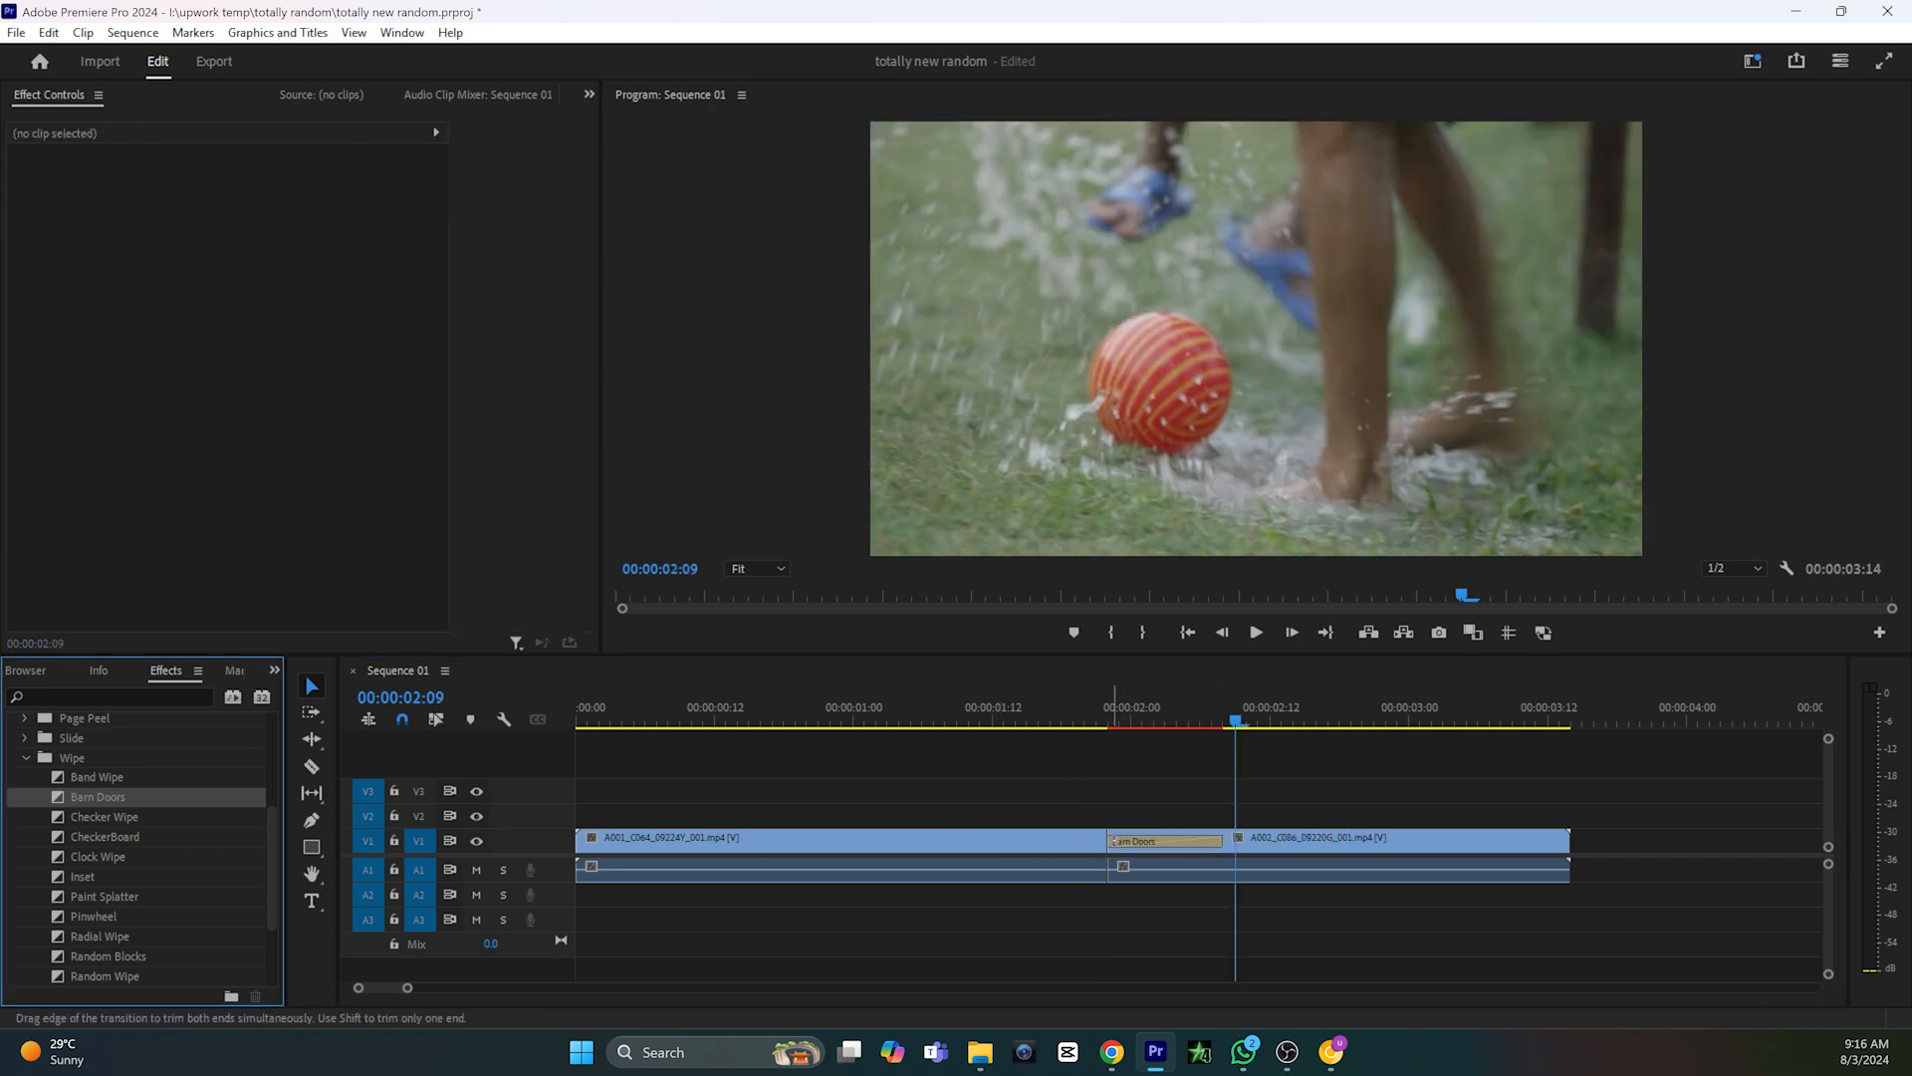
- Select the Barn Doors transition and set its Alignment to Center at Cut
{"action": "left_click", "coordinate": [1163, 840]}
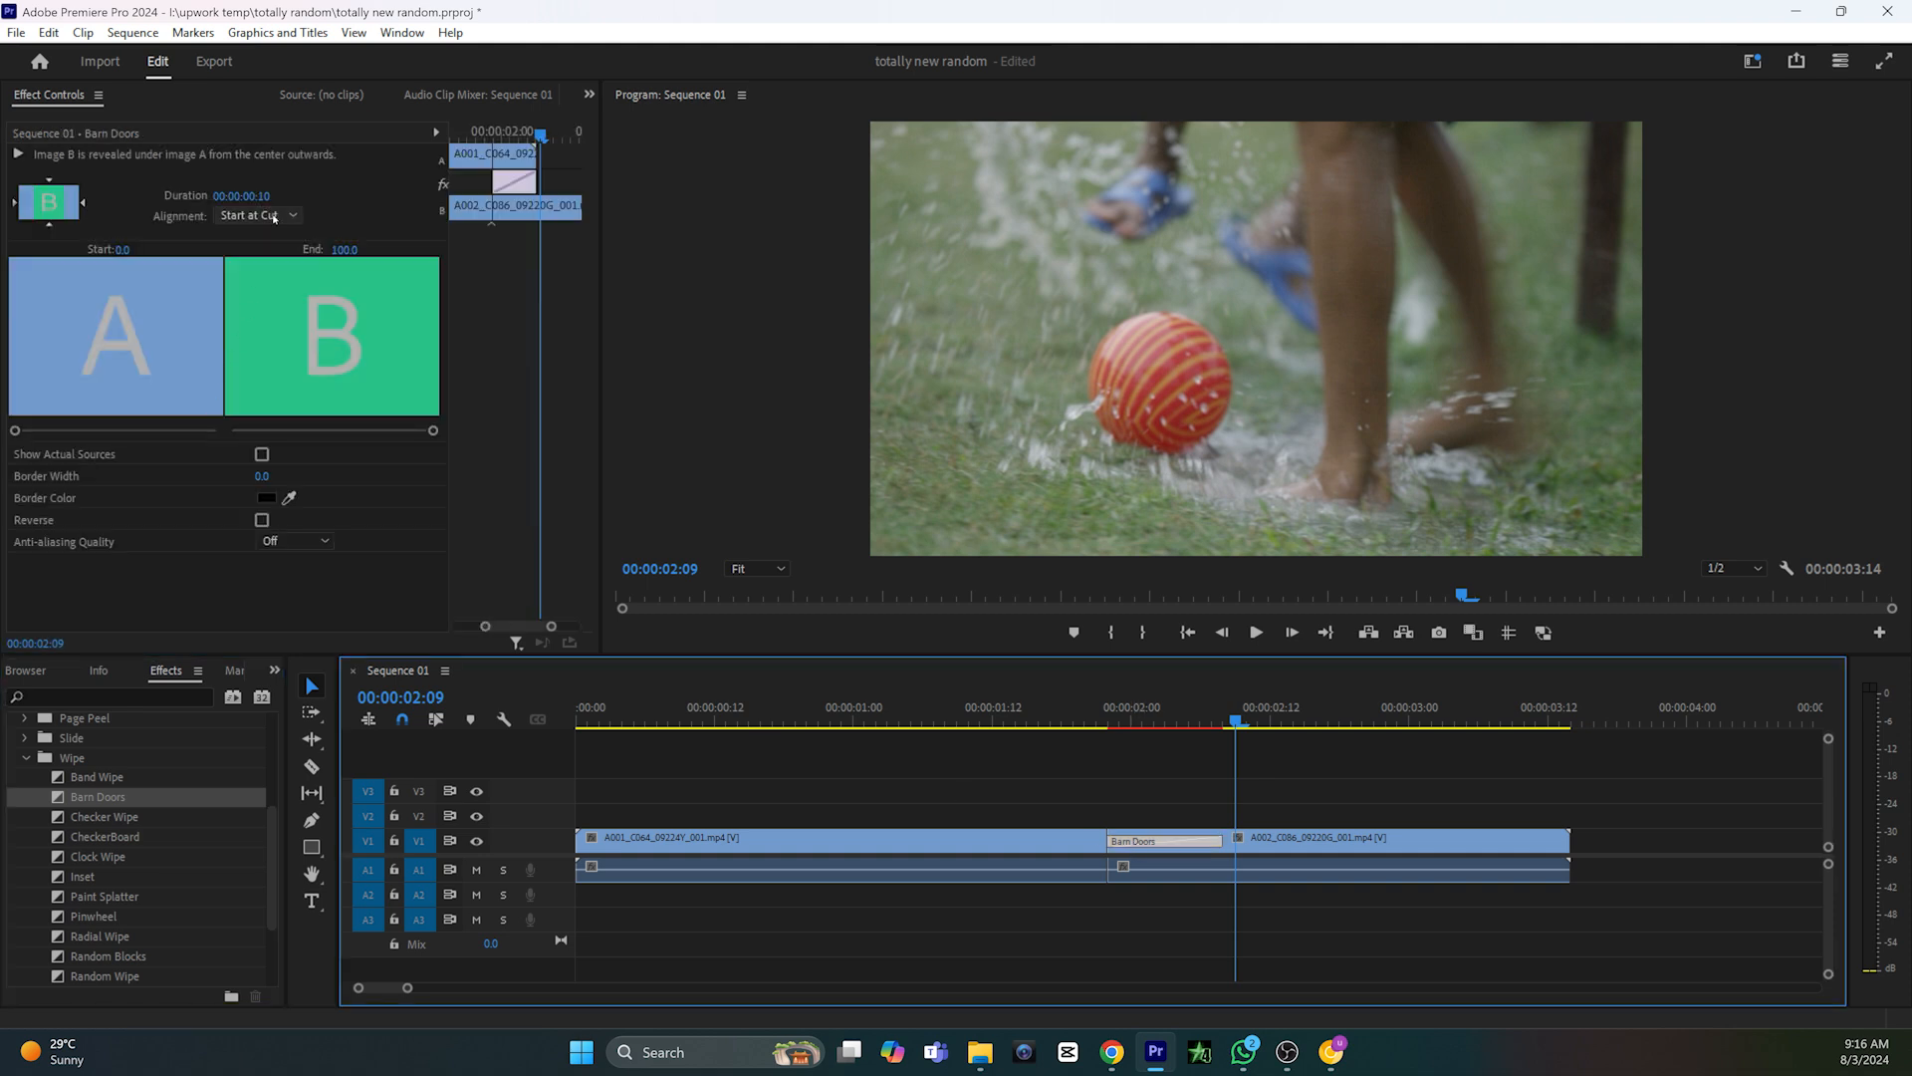
{"action": "left_click", "coordinate": [256, 216]}
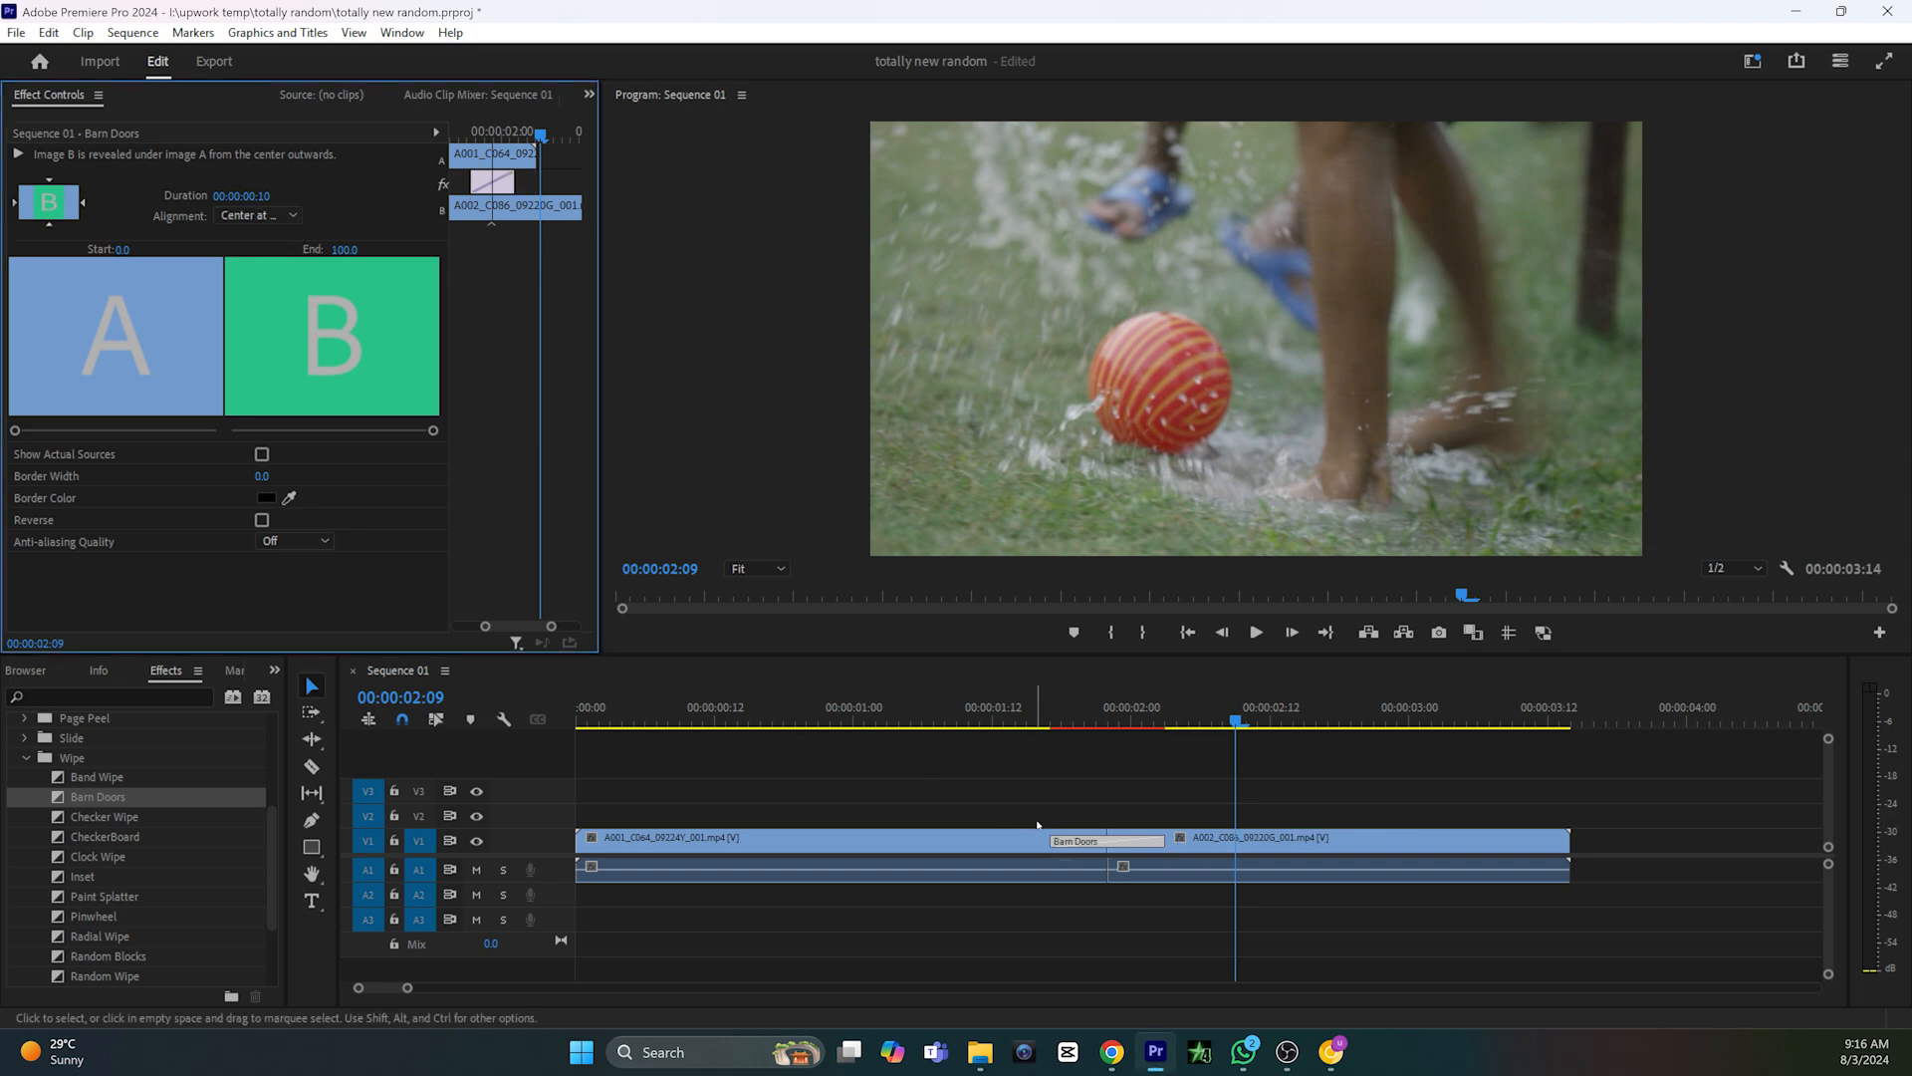
{"action": "left_click", "coordinate": [1365, 838]}
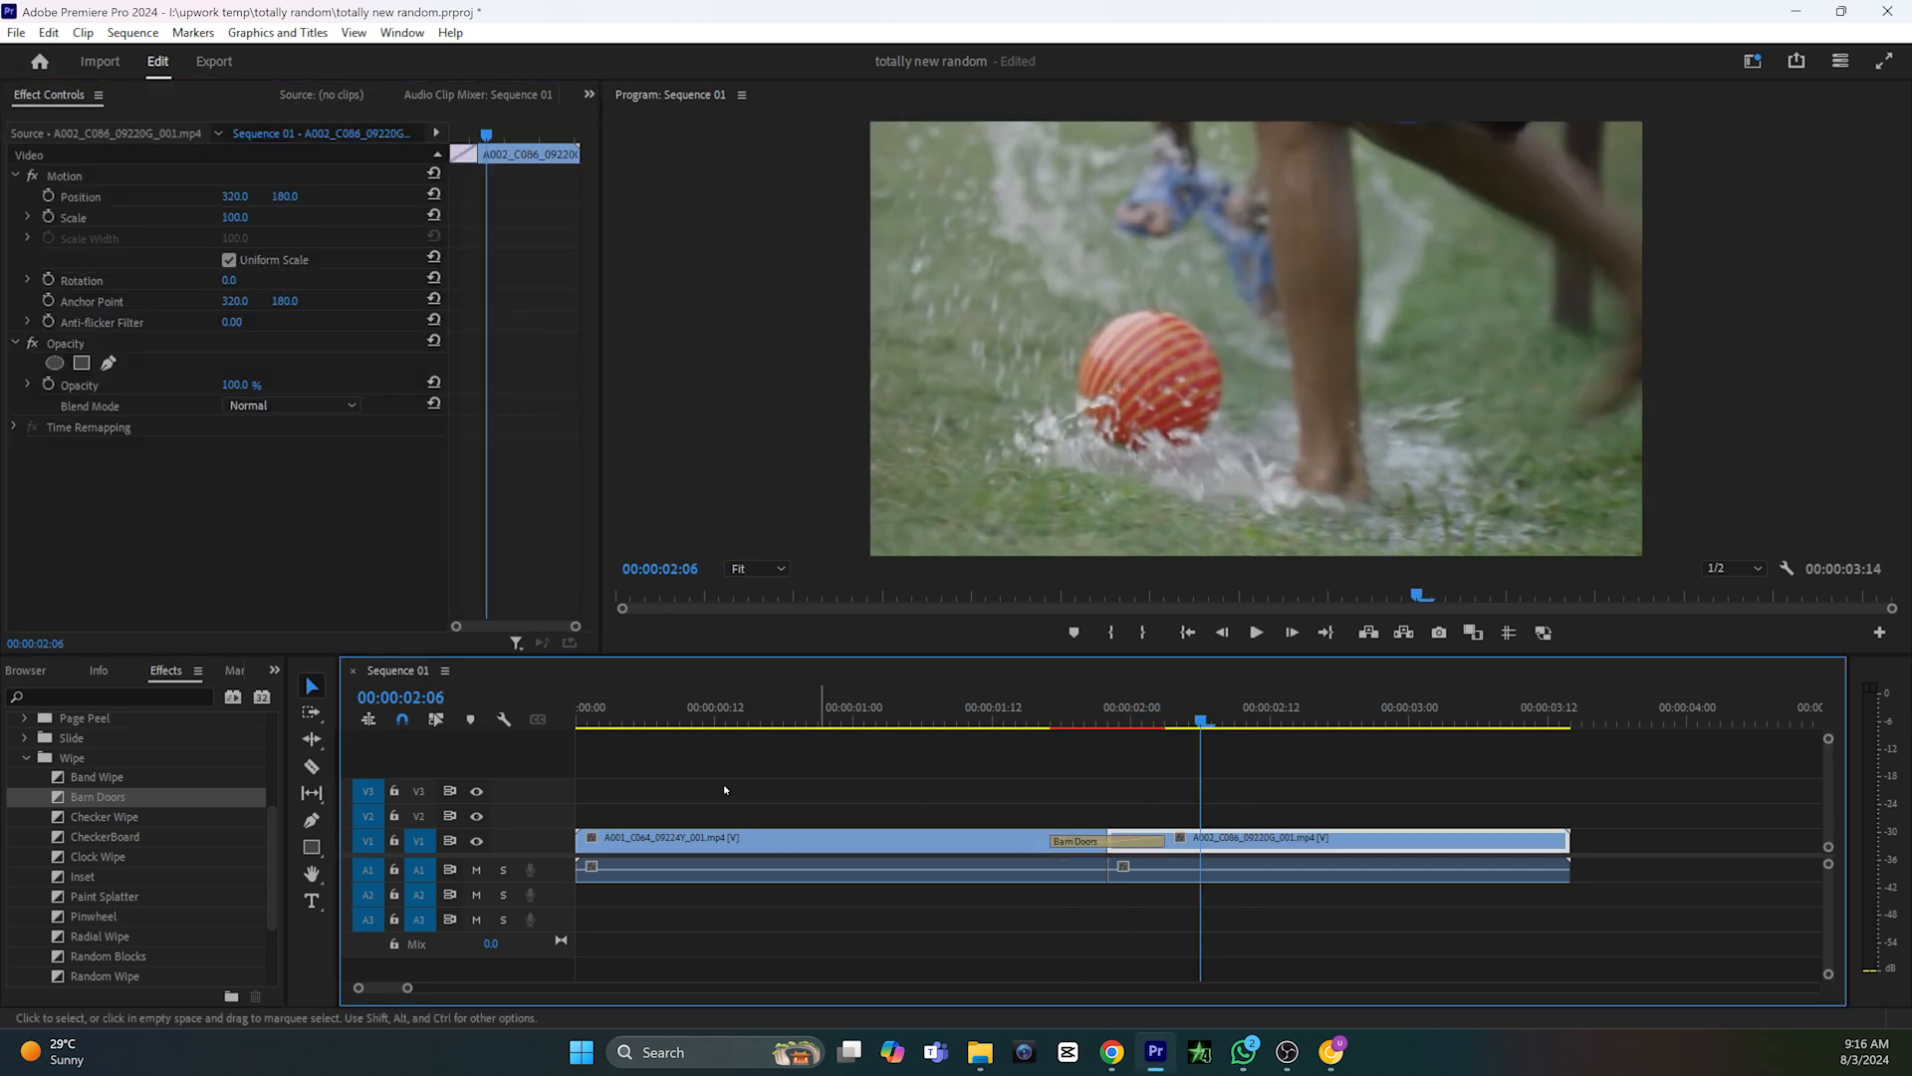